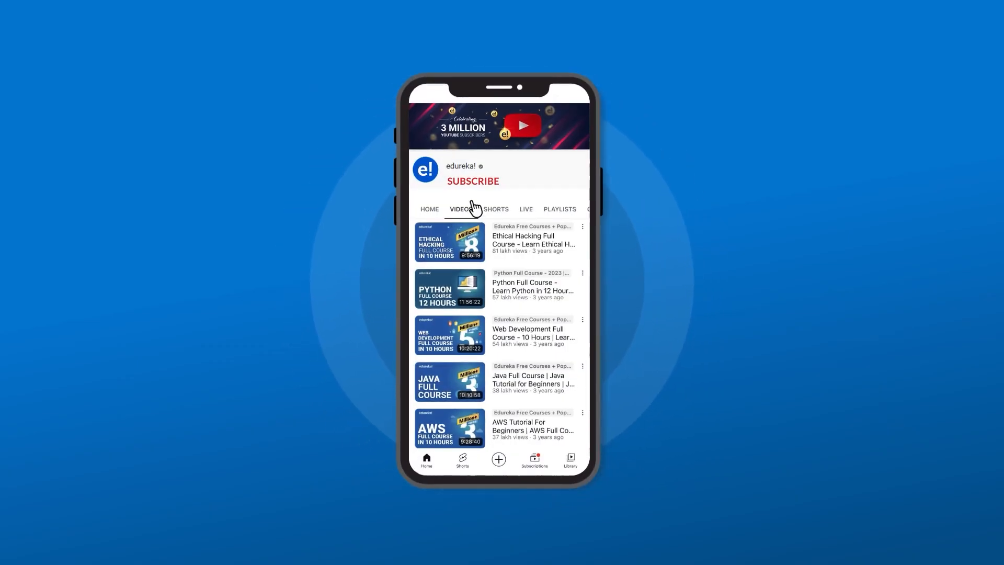
Search 'golang' in Chrome, open go.dev and go to its All releases download page
{"action": "left_click", "coordinate": [473, 181]}
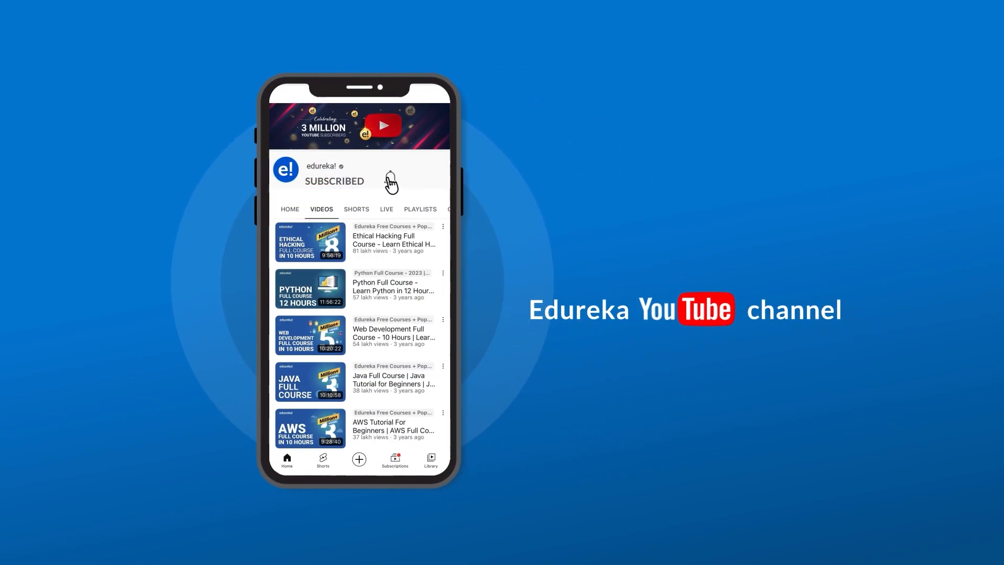
{"action": "left_click", "coordinate": [390, 179]}
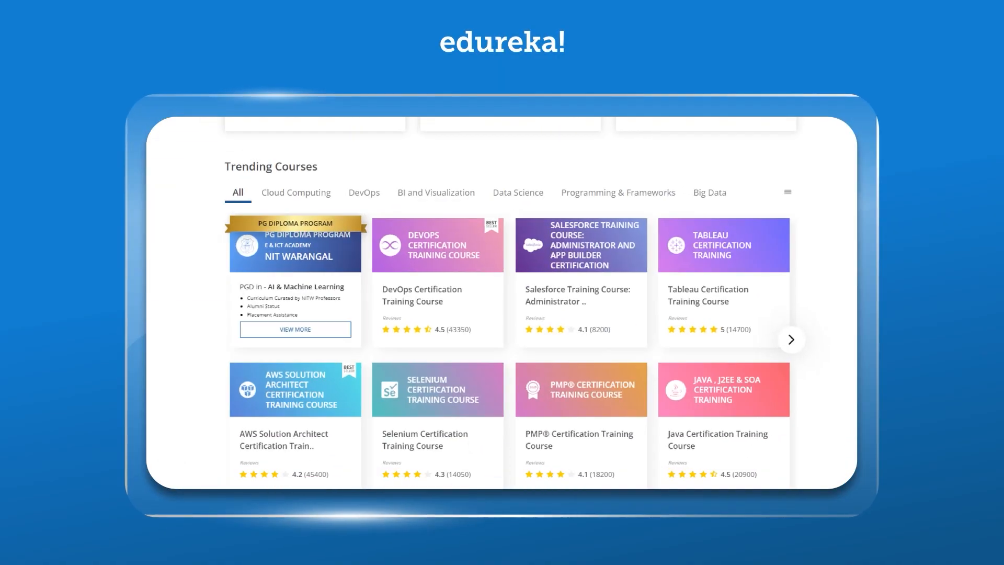
{"action": "scroll", "scroll_direction": "down", "scroll_amount": 3}
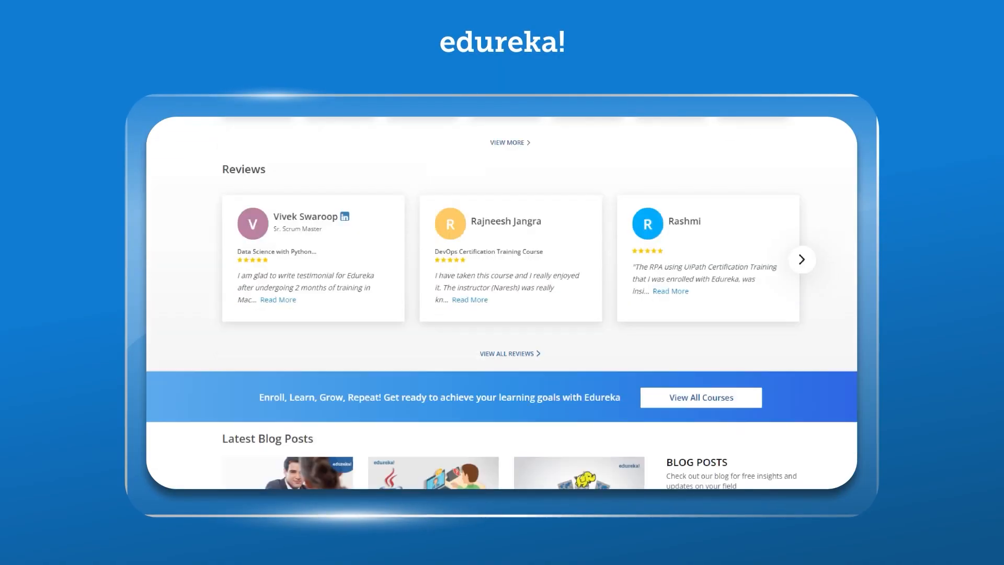
{"action": "scroll", "scroll_direction": "down", "scroll_amount": 3}
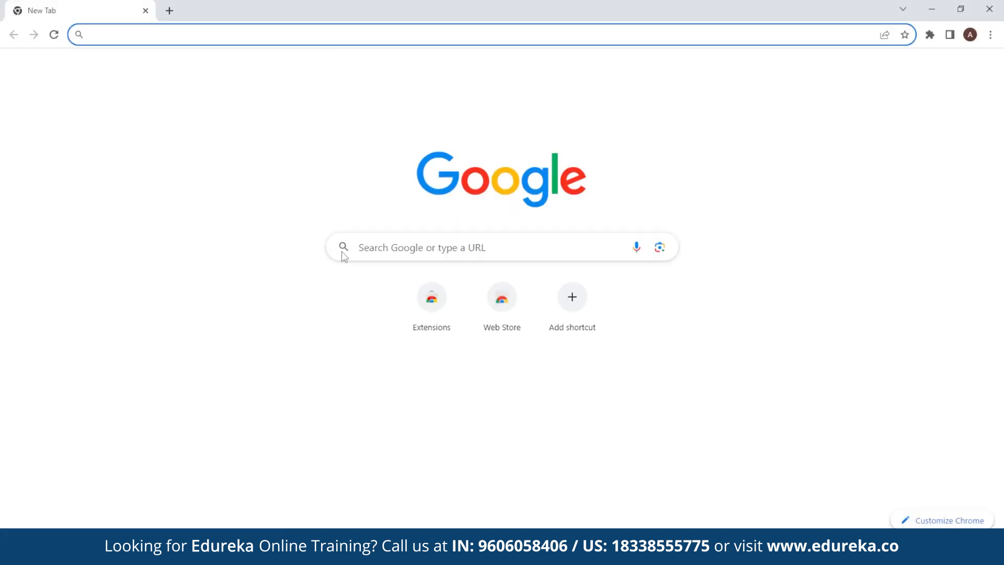
{"action": "type", "text": "golang."}
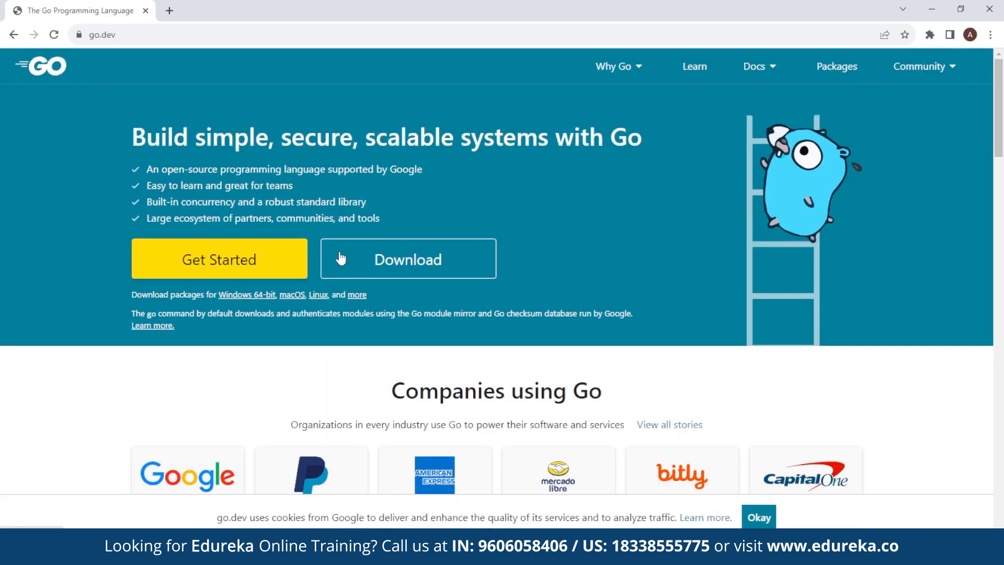
{"action": "left_click", "coordinate": [408, 260]}
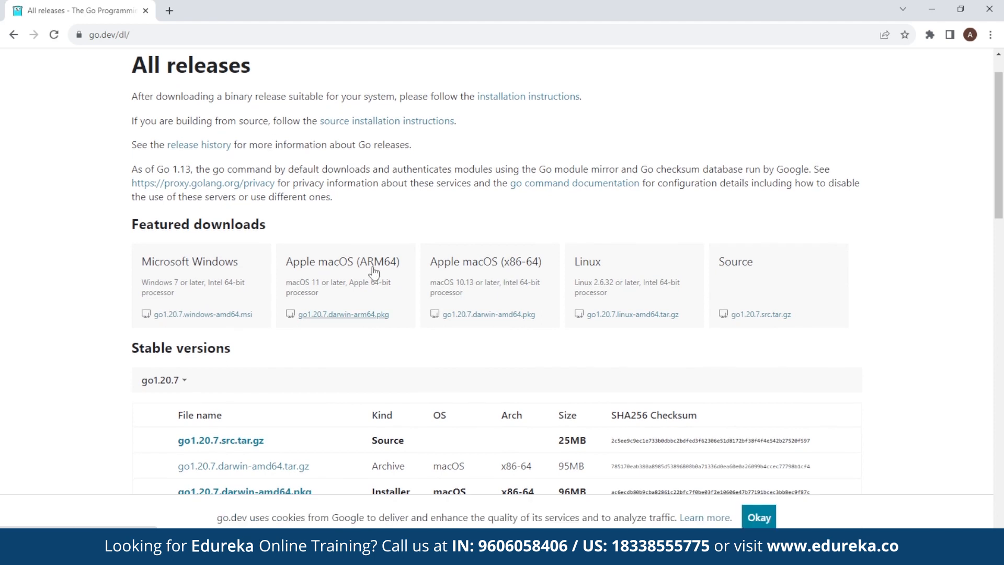
{"action": "left_click", "coordinate": [202, 314]}
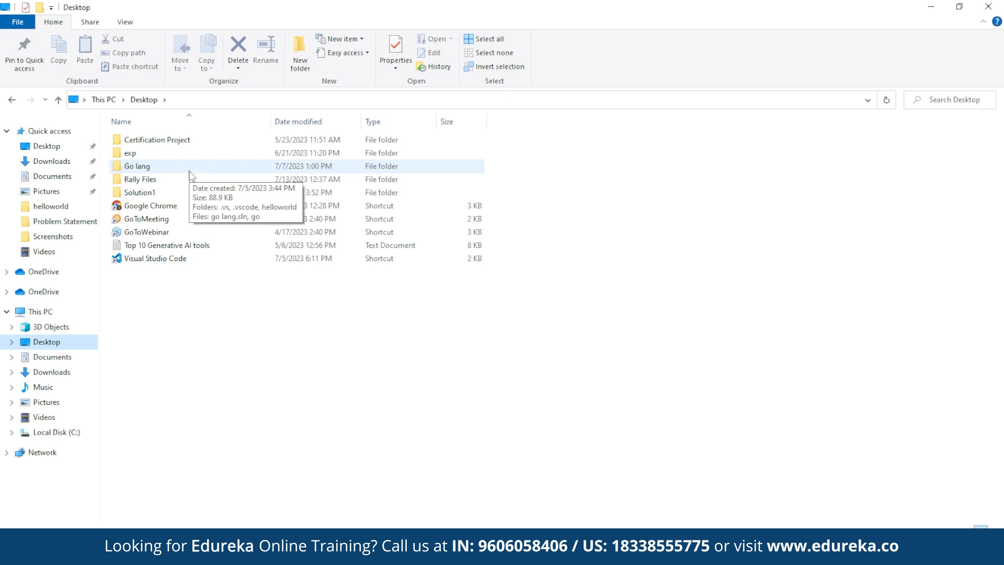
Open the Go lang folder on the Desktop in File Explorer
{"action": "double_click", "coordinate": [136, 166]}
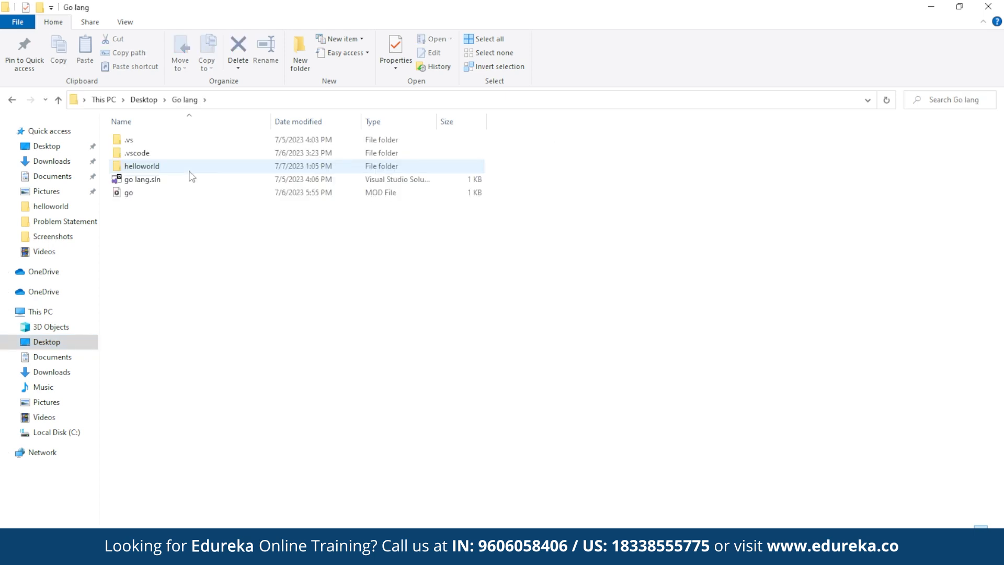
{"action": "mouse_move", "coordinate": [189, 173]}
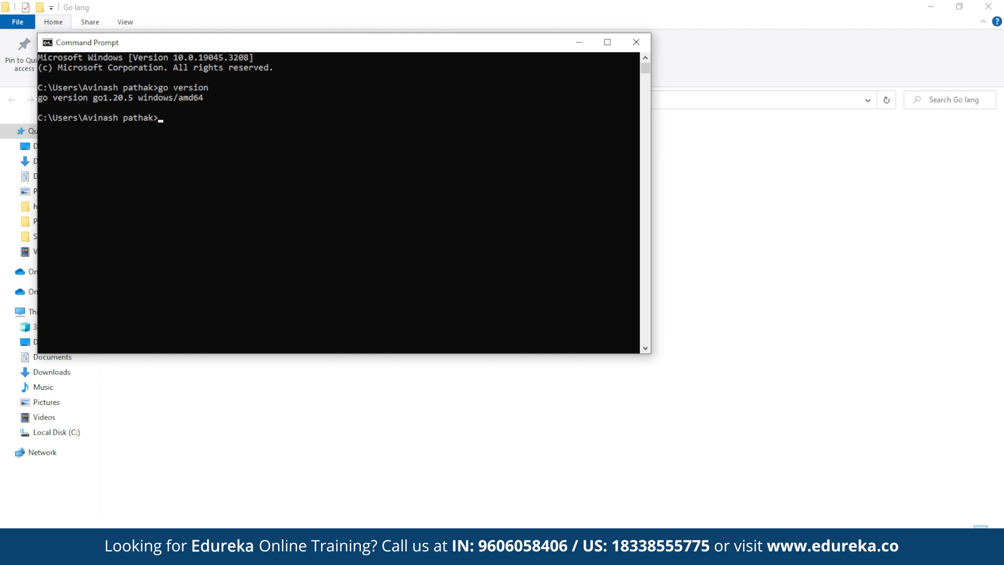
Change the command prompt directory to Desktop\Go lang\helloworld using its full path
{"action": "type", "text": "cd"}
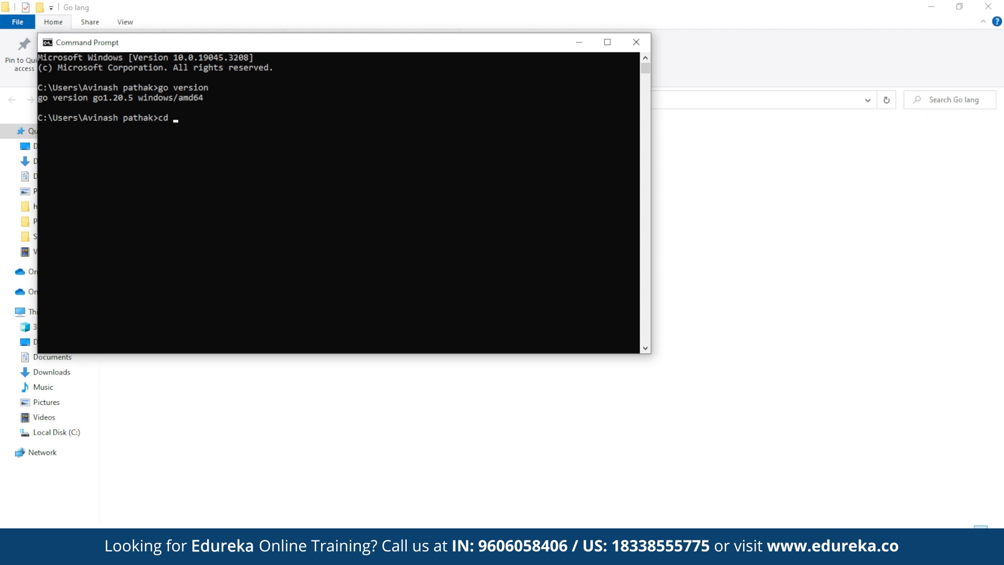
{"action": "type", "text": "he"}
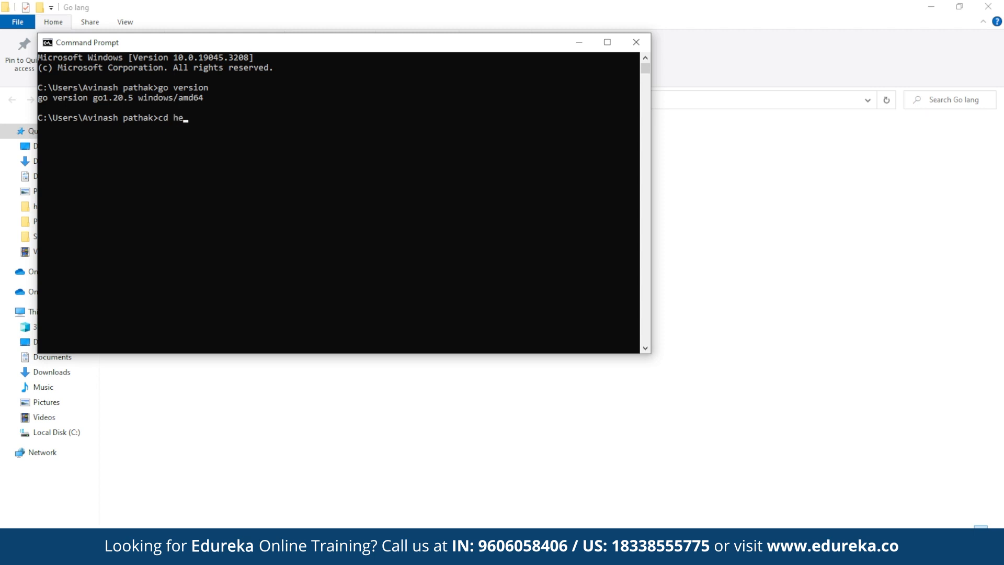
{"action": "type", "text": "llow"}
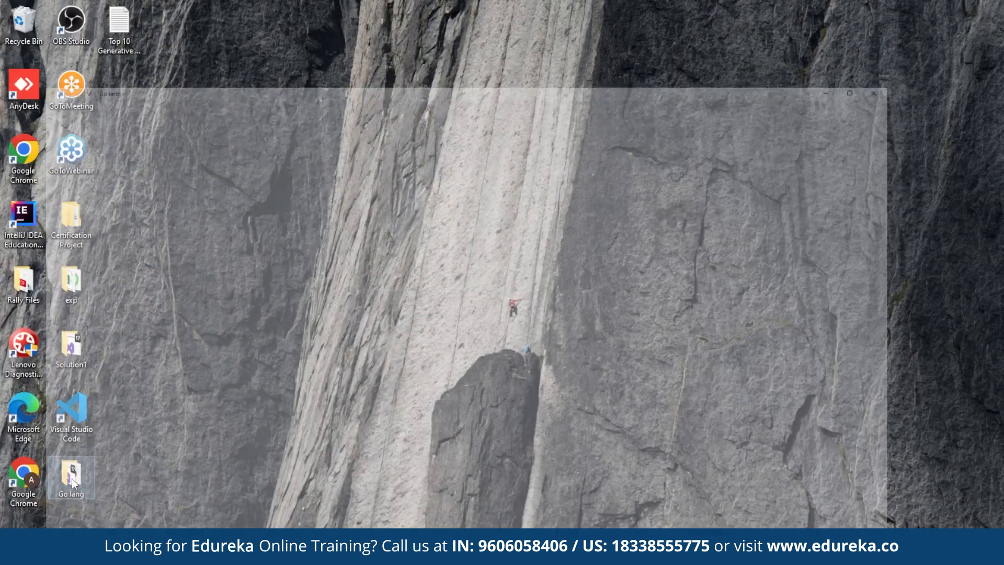
{"action": "double_click", "coordinate": [72, 477]}
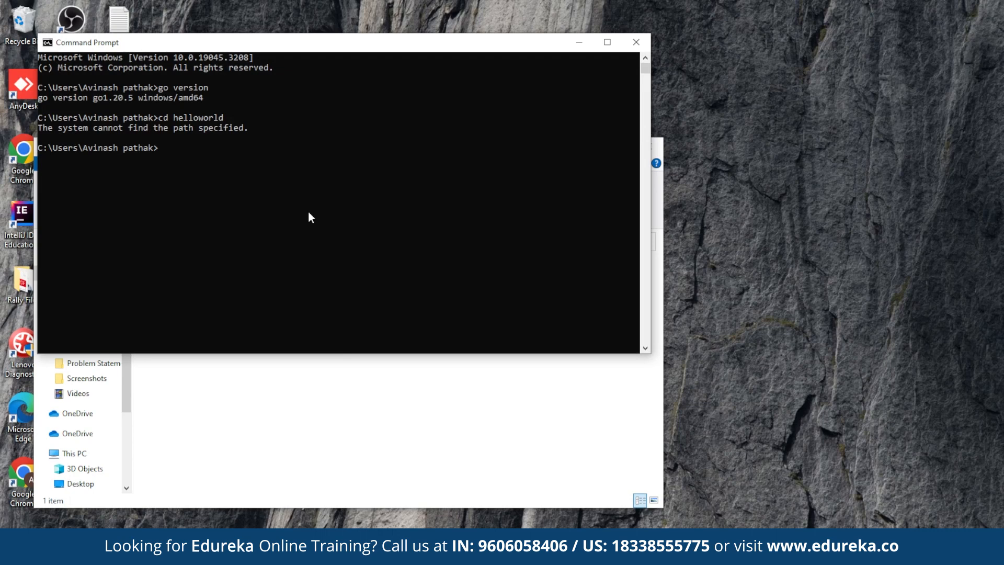
{"action": "type", "text": "cd"}
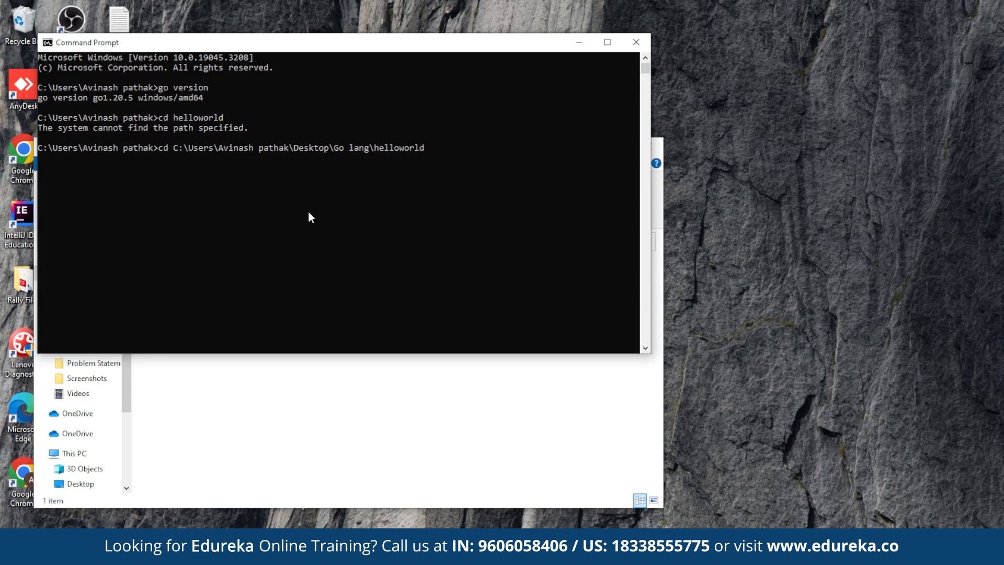
{"action": "key", "text": "enter"}
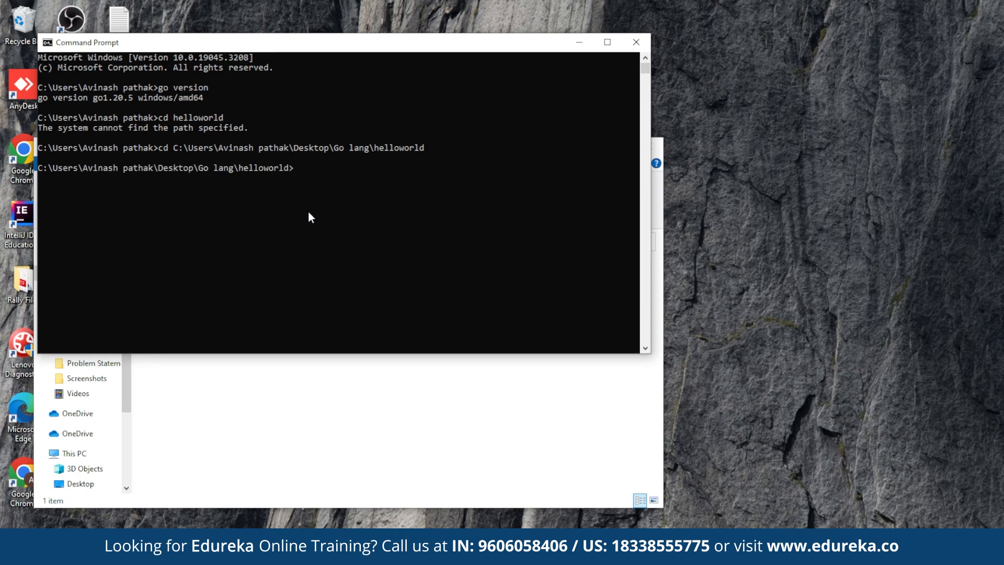
{"action": "mouse_move", "coordinate": [515, 34]}
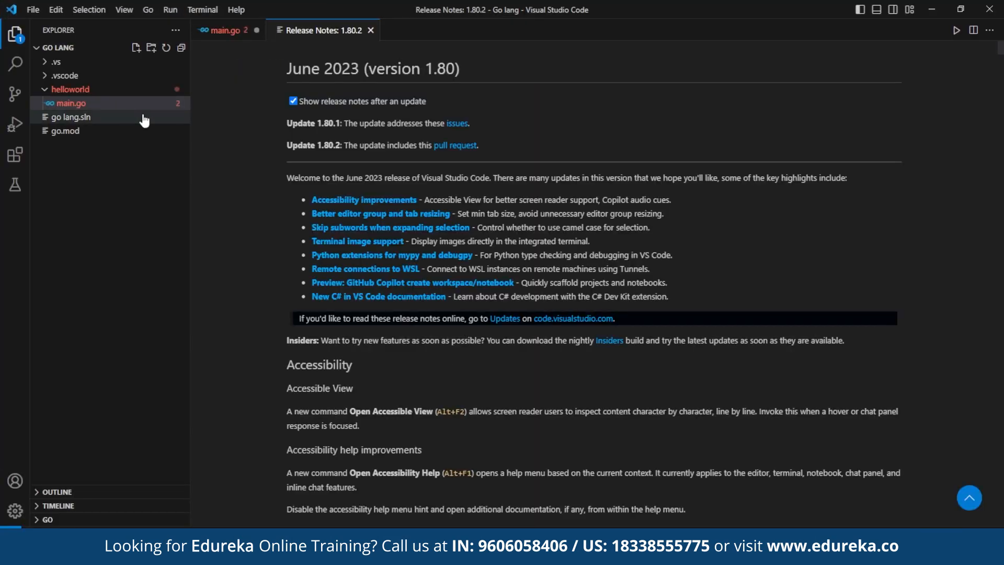
Open main.go from the helloworld folder in the VS Code Explorer
{"action": "left_click", "coordinate": [69, 89]}
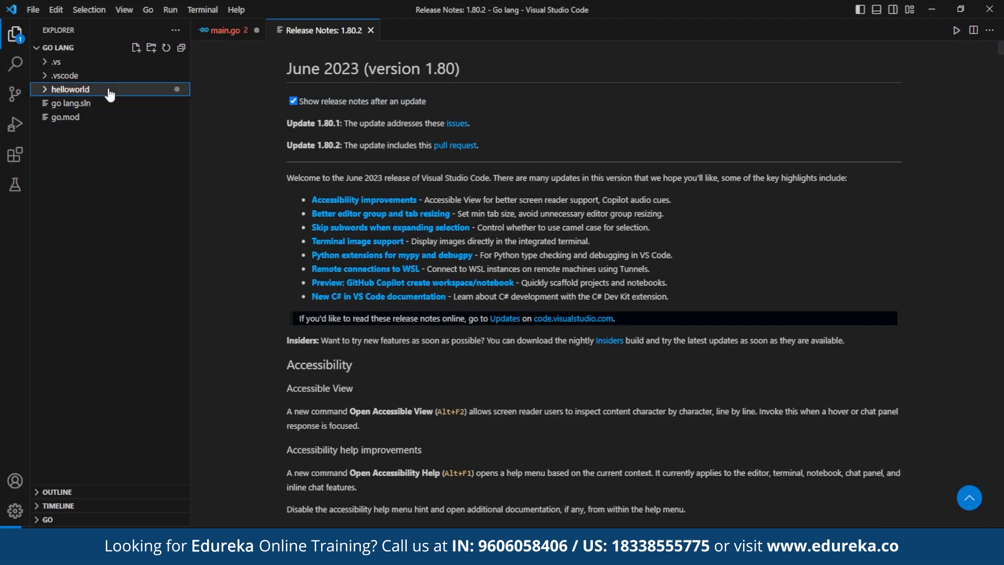
{"action": "left_click", "coordinate": [370, 30]}
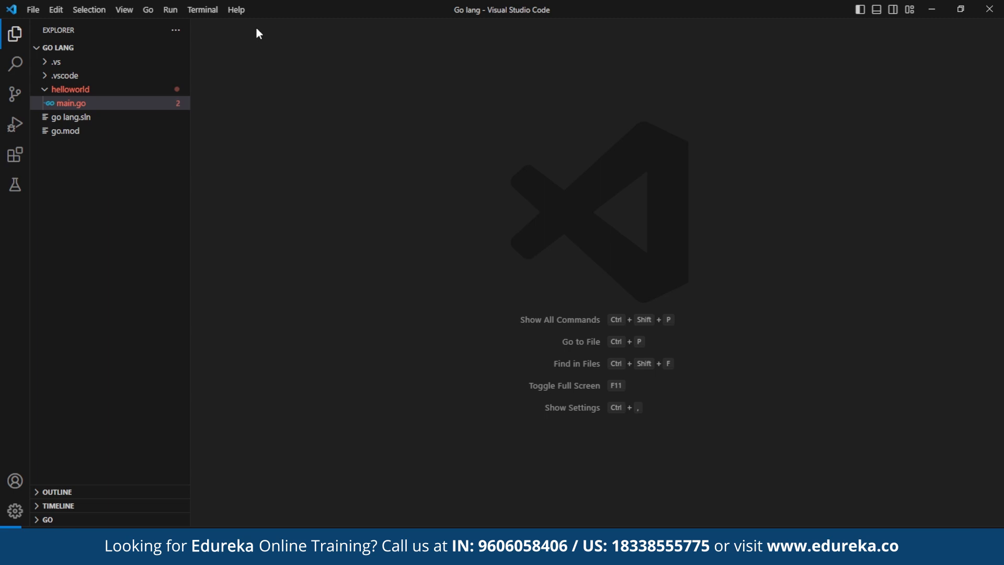
{"action": "double_click", "coordinate": [69, 103]}
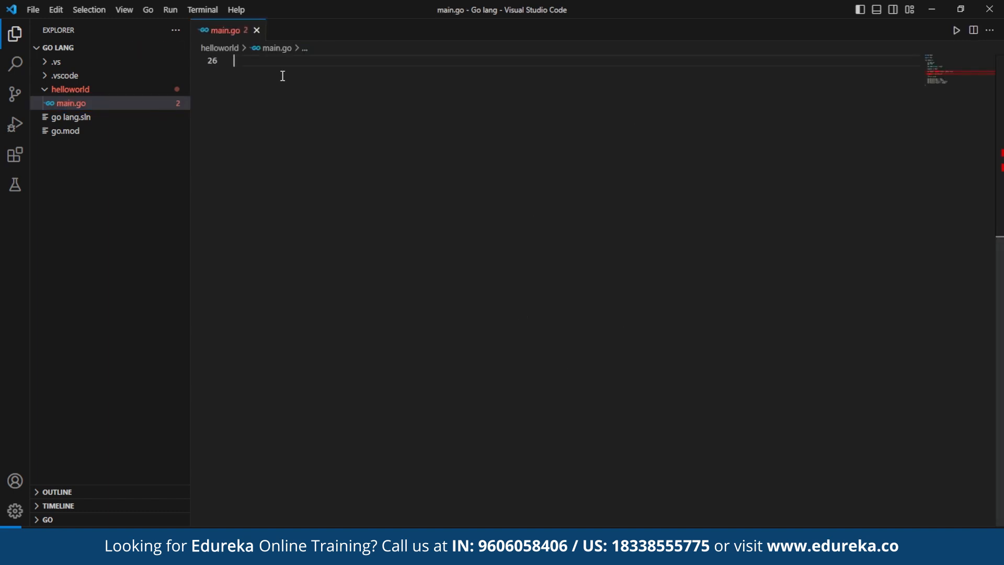
Type package main, import "fmt" and an empty func main() block
{"action": "type", "text": "pa"}
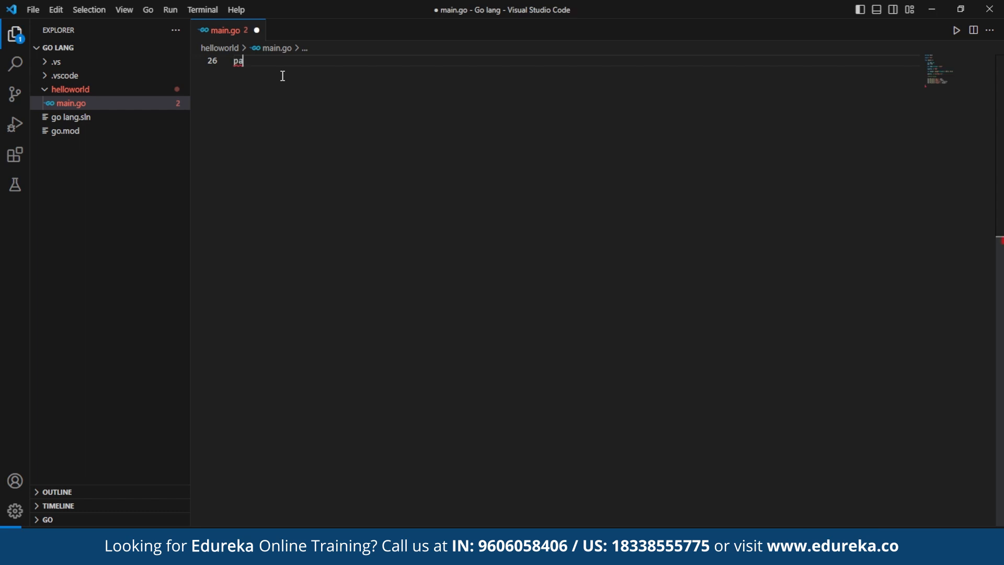
{"action": "type", "text": "ckage"}
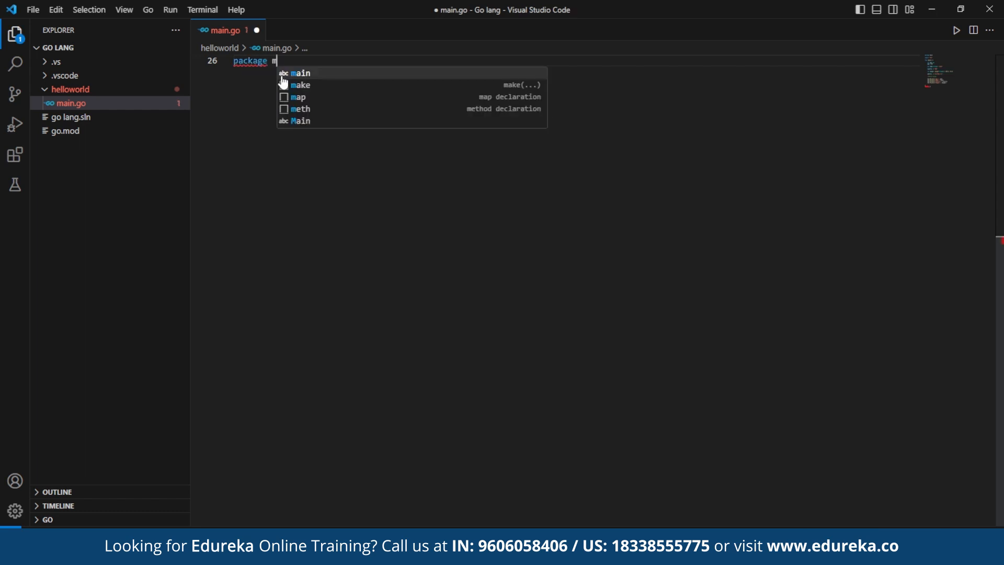
{"action": "type", "text": "main"}
{"action": "type", "text": "import "}
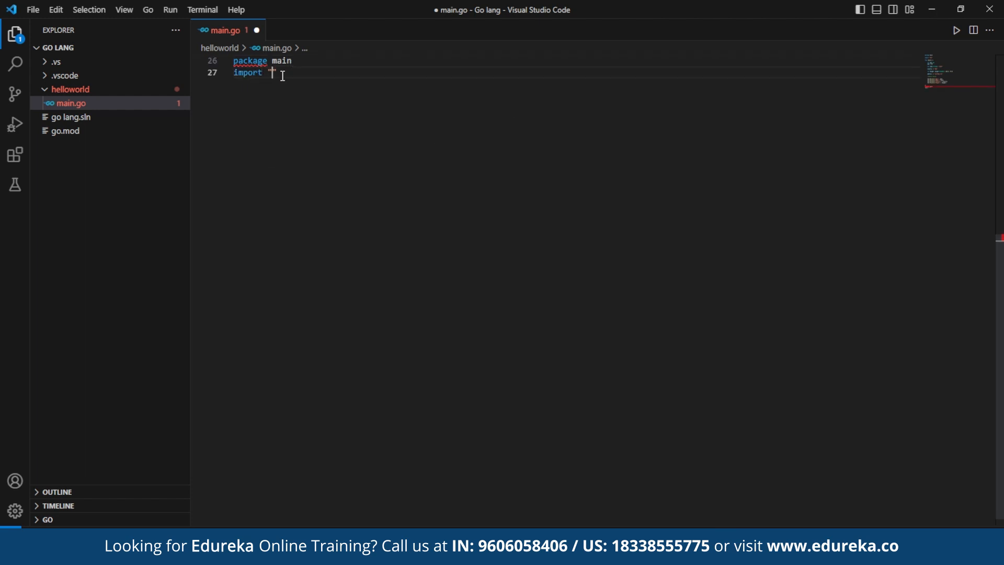
{"action": "type", "text": "\"fmt"}
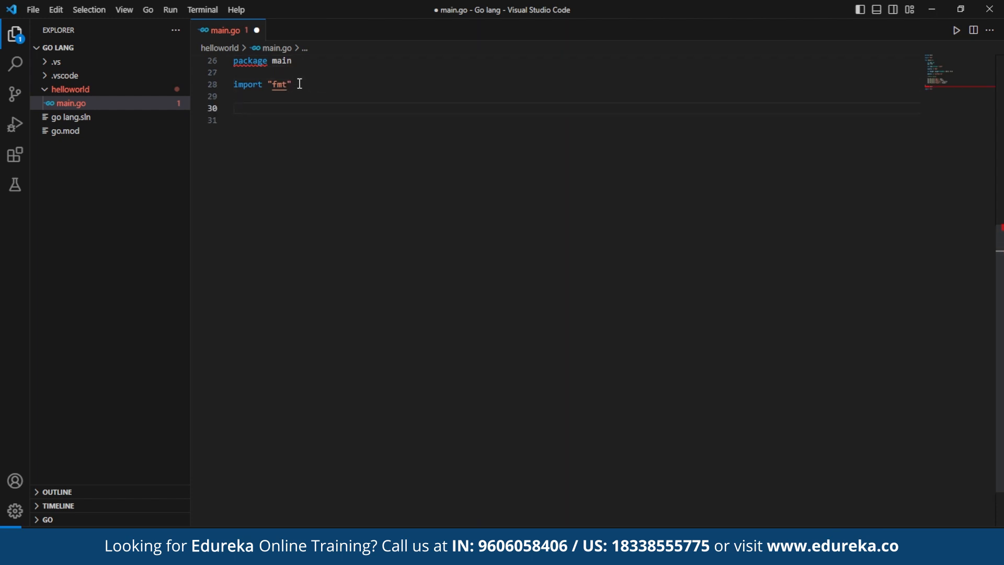
{"action": "type", "text": "func"}
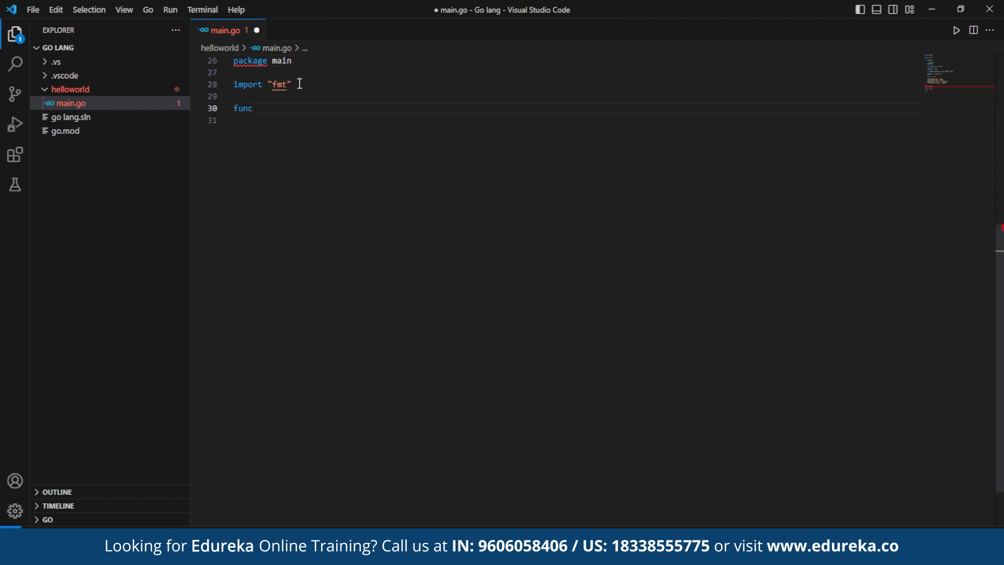
{"action": "type", "text": "main"}
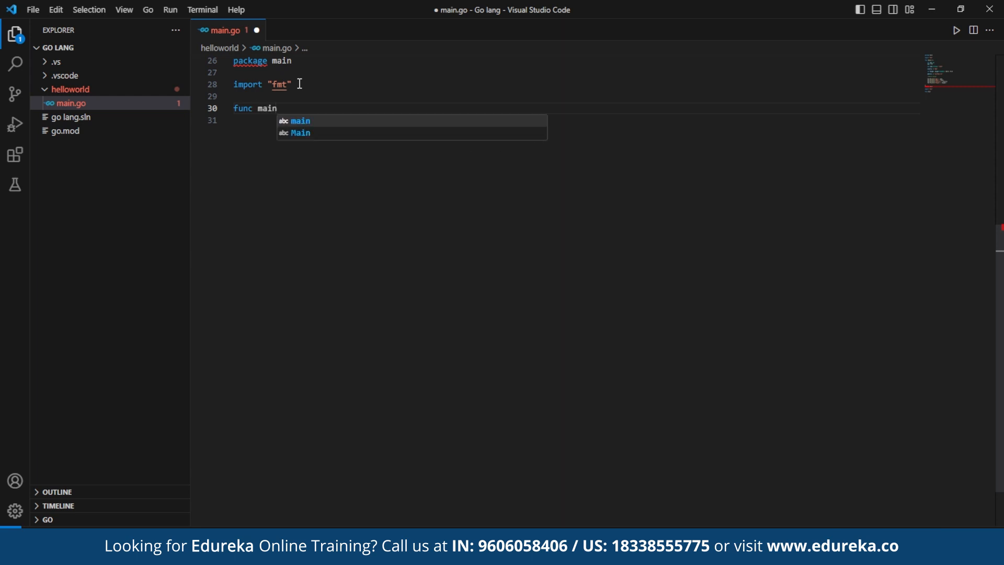
{"action": "type", "text": "("}
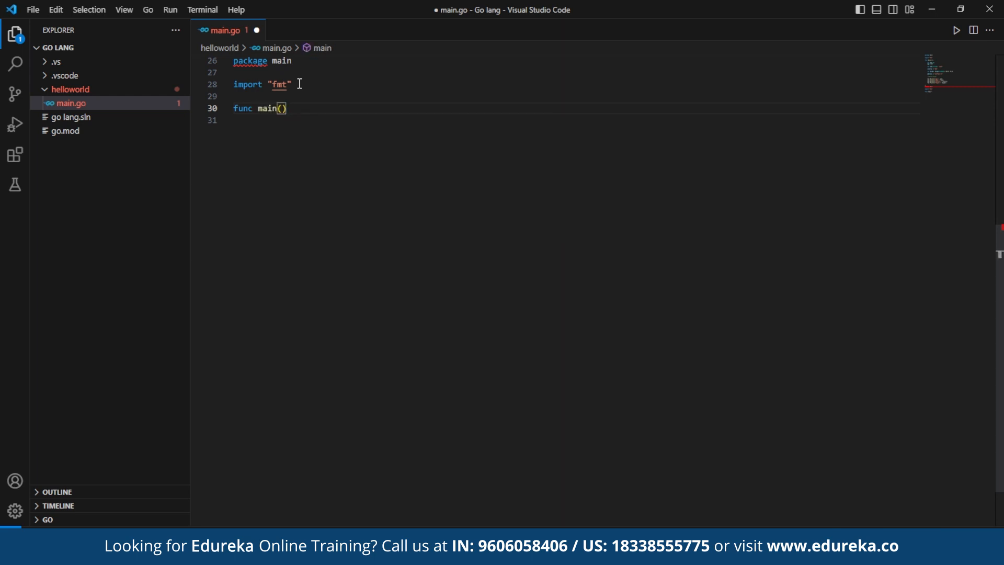
{"action": "type", "text": "{"}
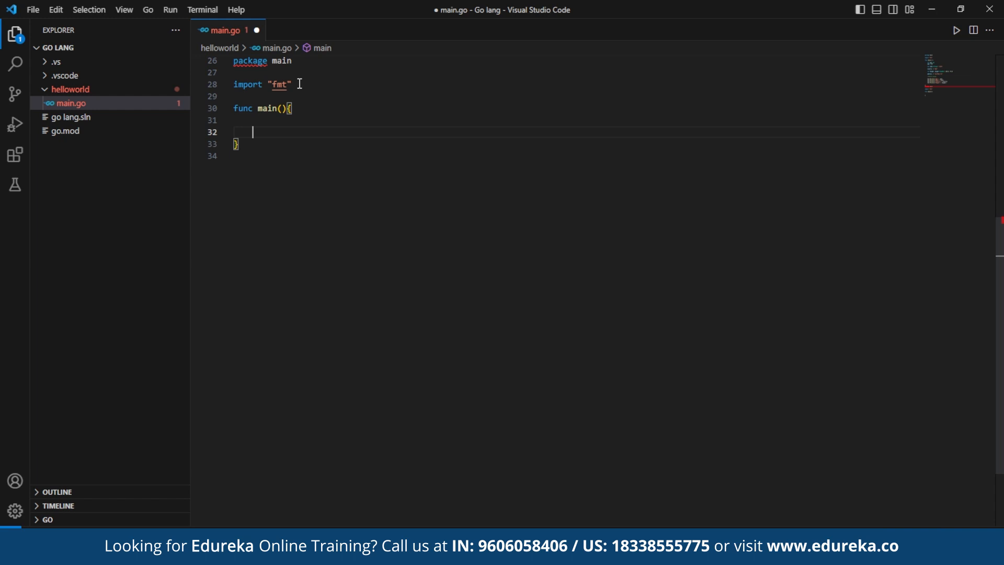
Declare age as 30, name as string "John", and country with :=
{"action": "key", "text": "Enter"}
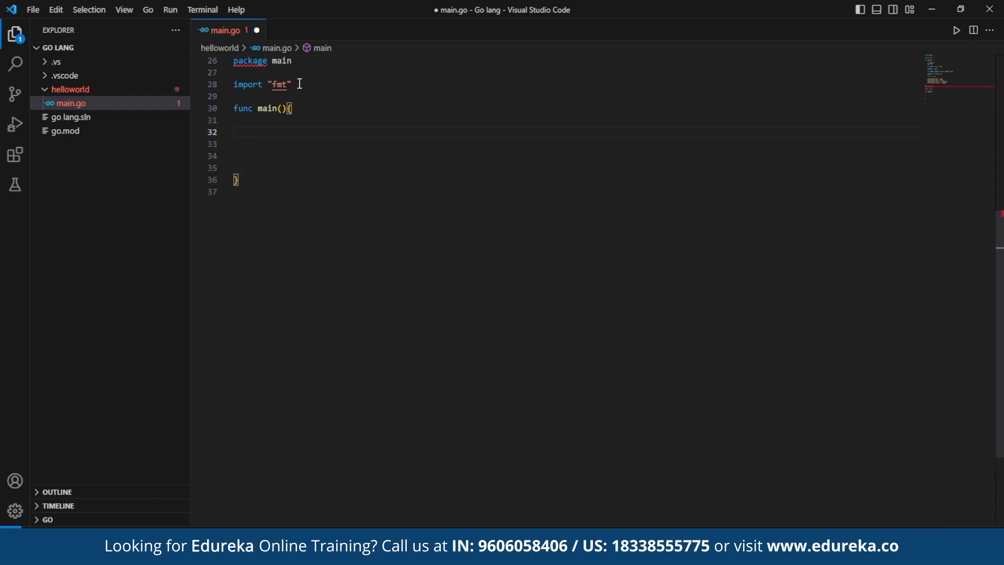
{"action": "type", "text": "var age int"}
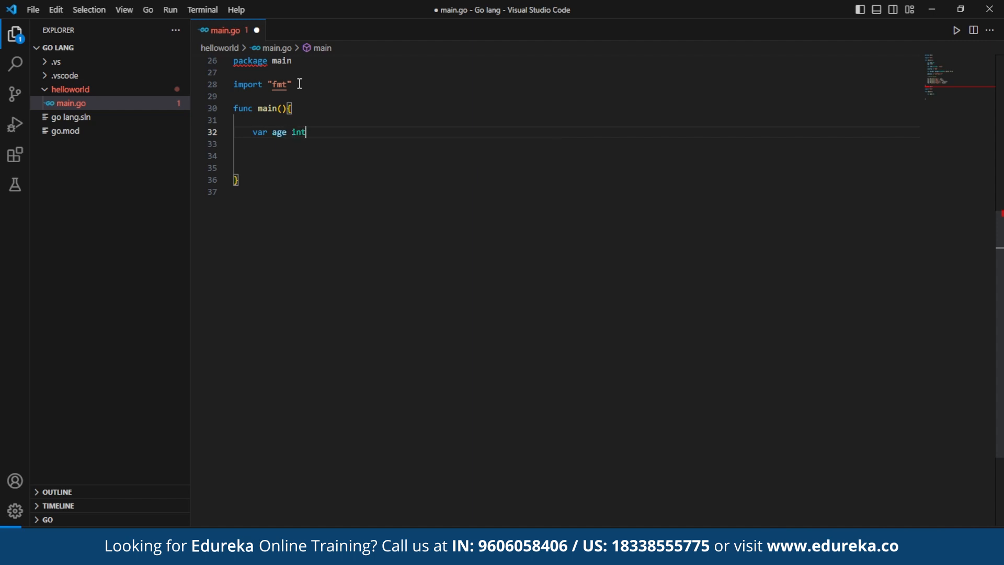
{"action": "key", "text": "enter"}
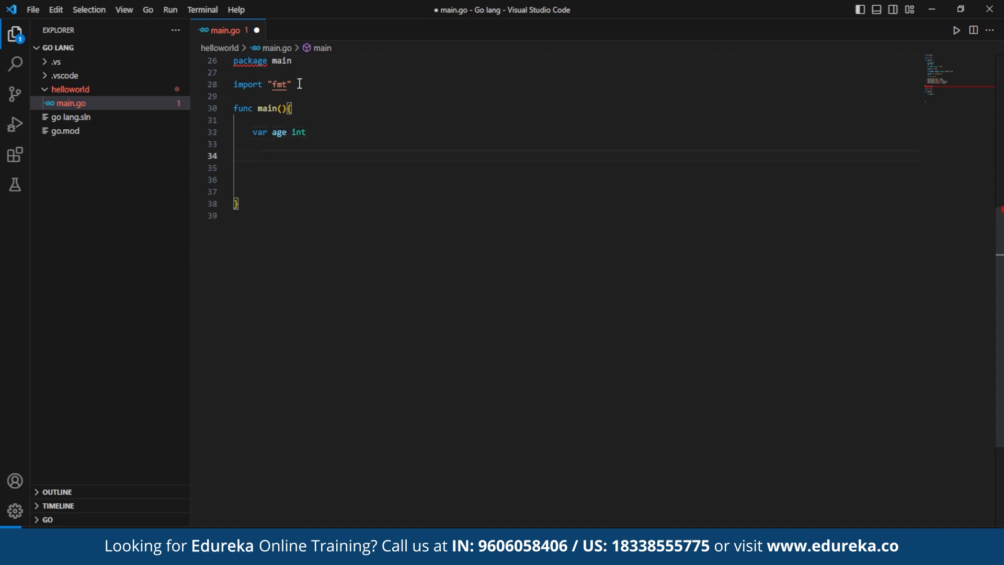
{"action": "type", "text": "age ="}
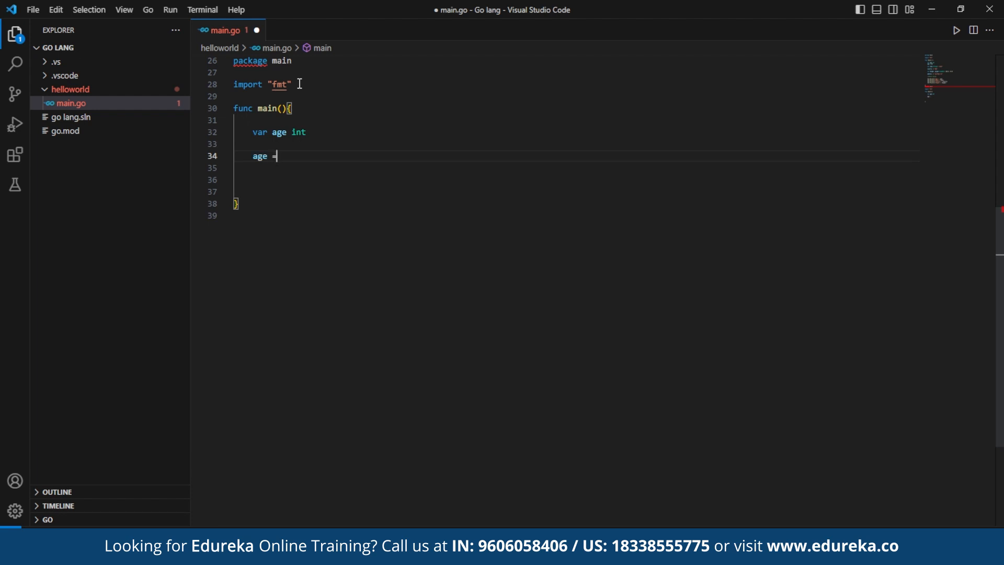
{"action": "type", "text": "30"}
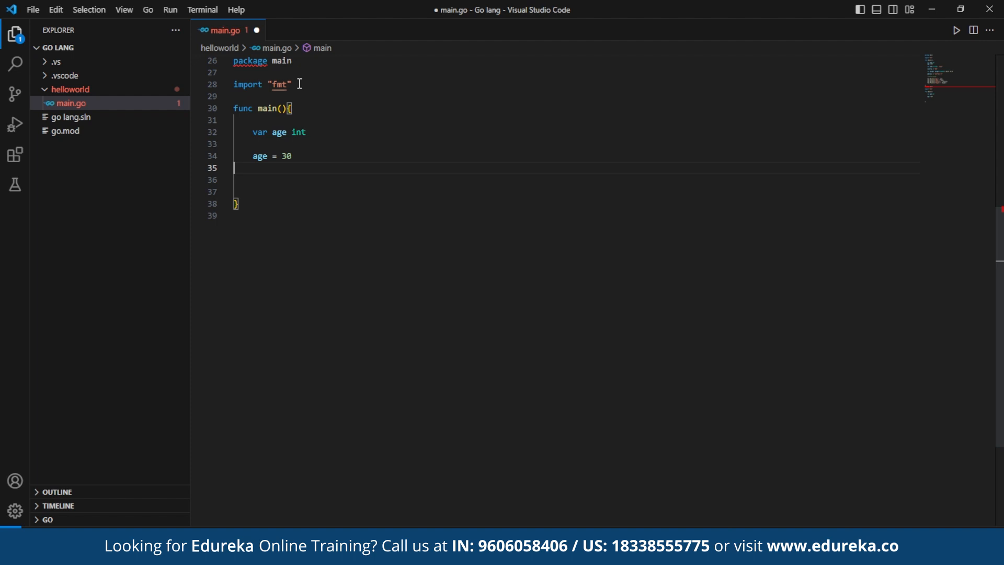
{"action": "type", "text": "var"}
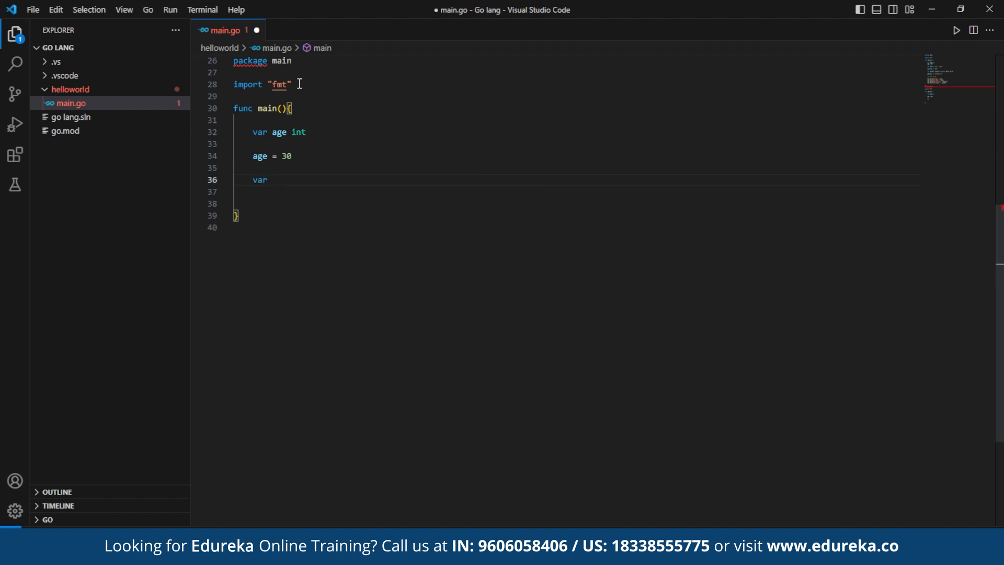
{"action": "type", "text": "name"}
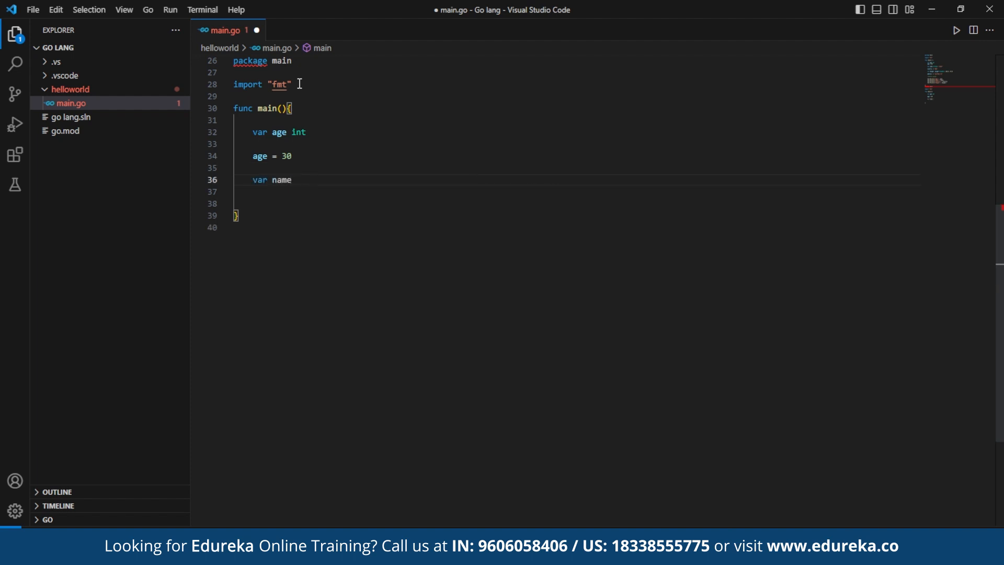
{"action": "type", "text": "string"}
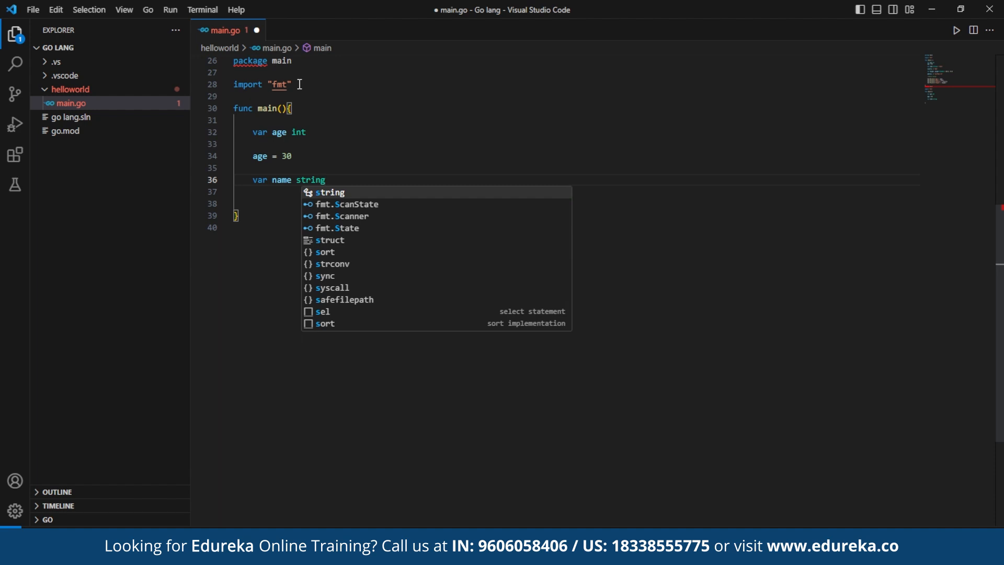
{"action": "type", "text": "=\""}
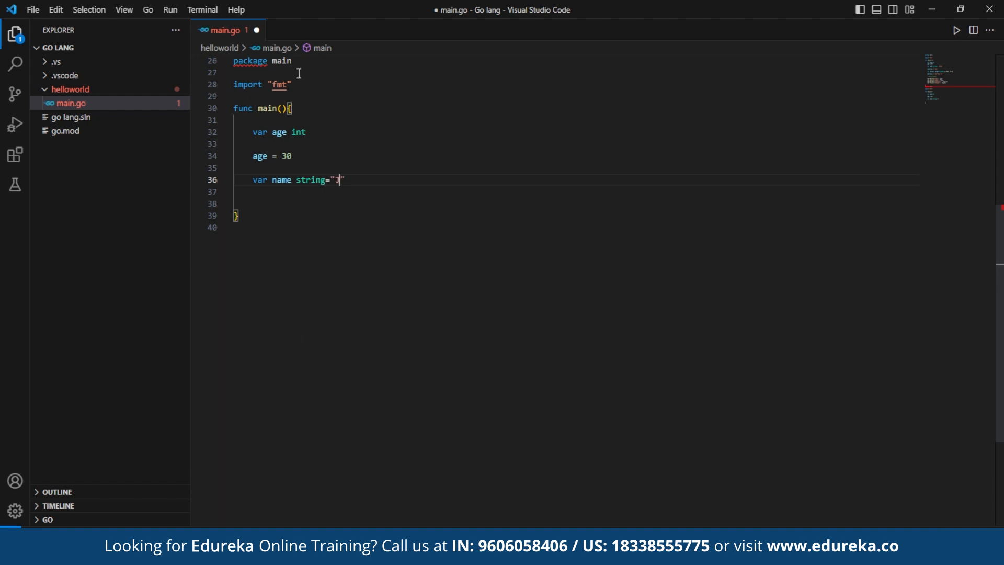
{"action": "type", "text": "ohn"}
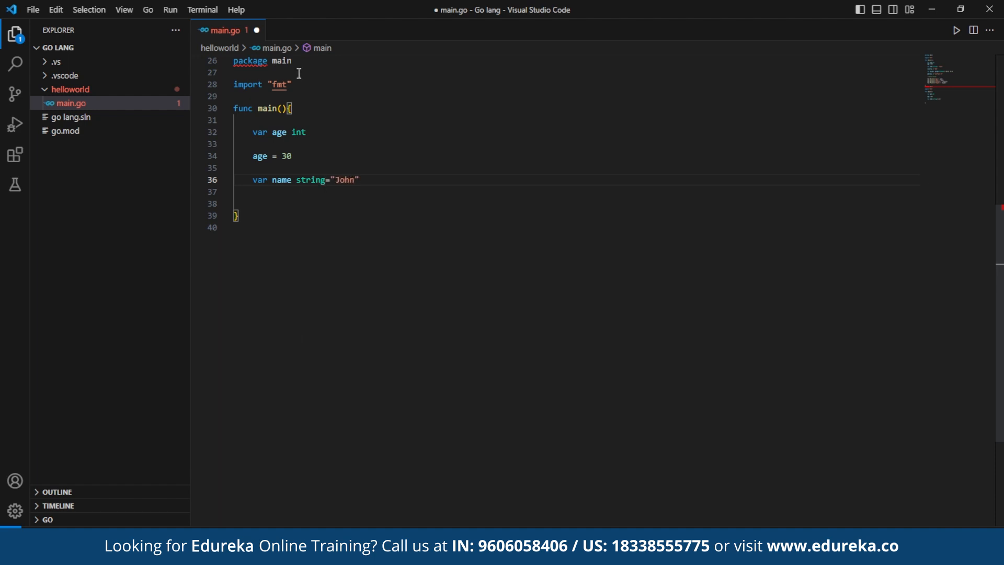
{"action": "type", "text": "country"}
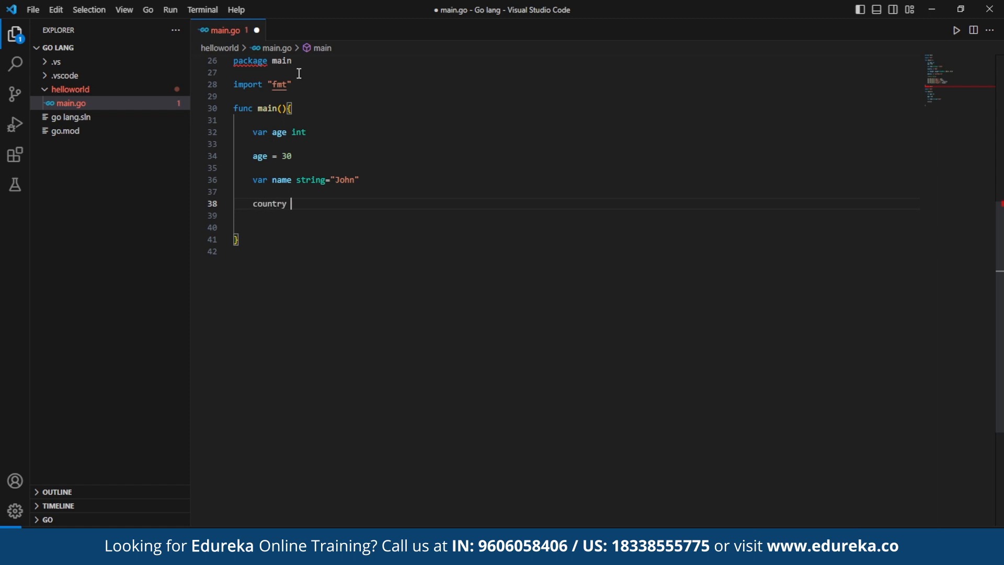
{"action": "type", "text": ":= \"USA\""}
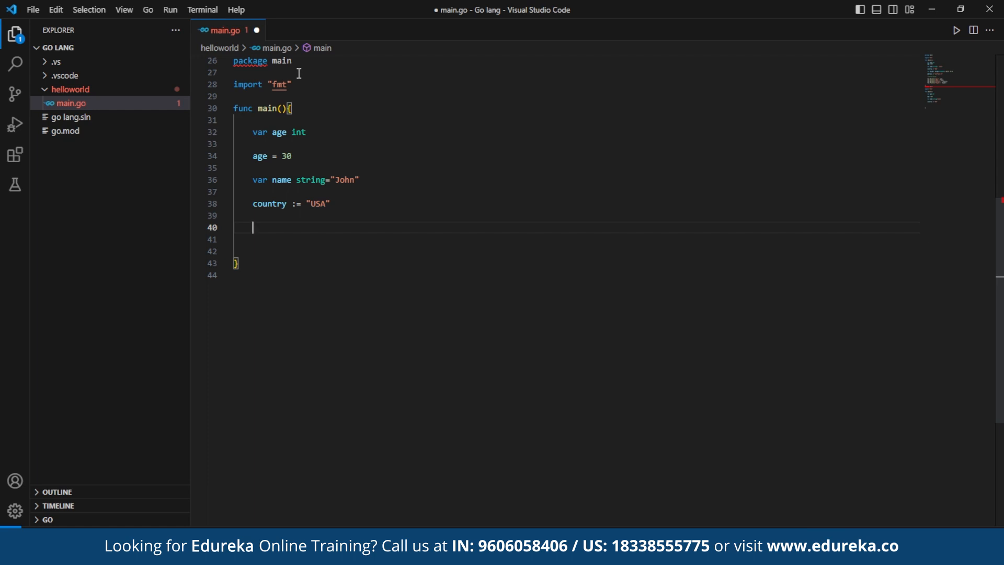
Declare height and weight as float64 with values 180.5 and 75.0
{"action": "type", "text": "var"}
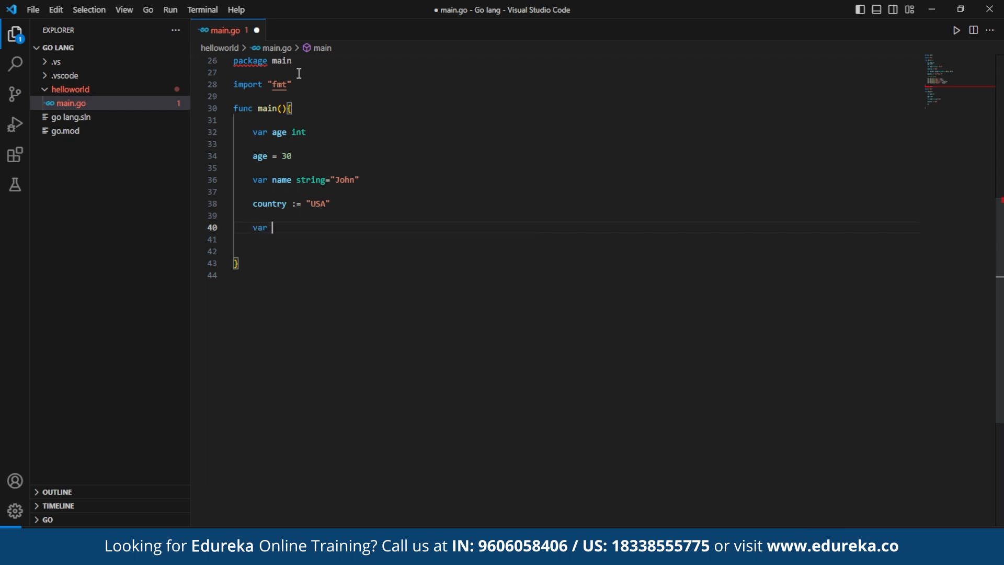
{"action": "type", "text": "height"}
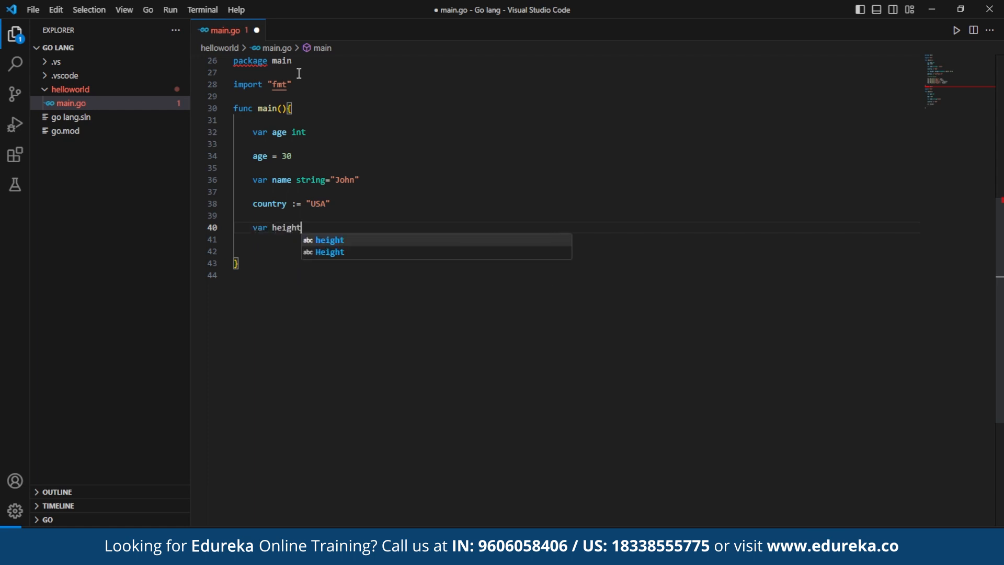
{"action": "type", "text": ", weight"}
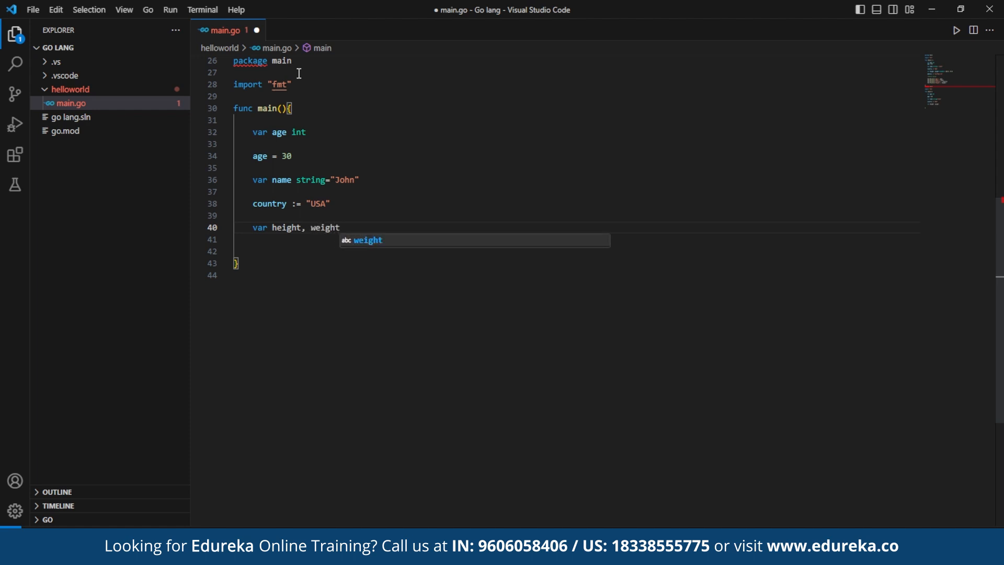
{"action": "type", "text": "float"}
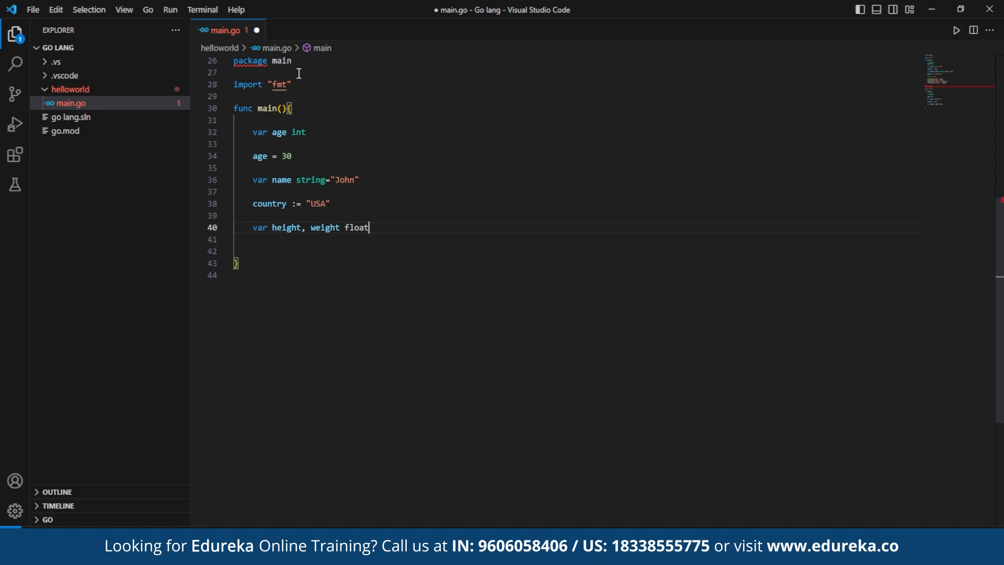
{"action": "type", "text": "64"}
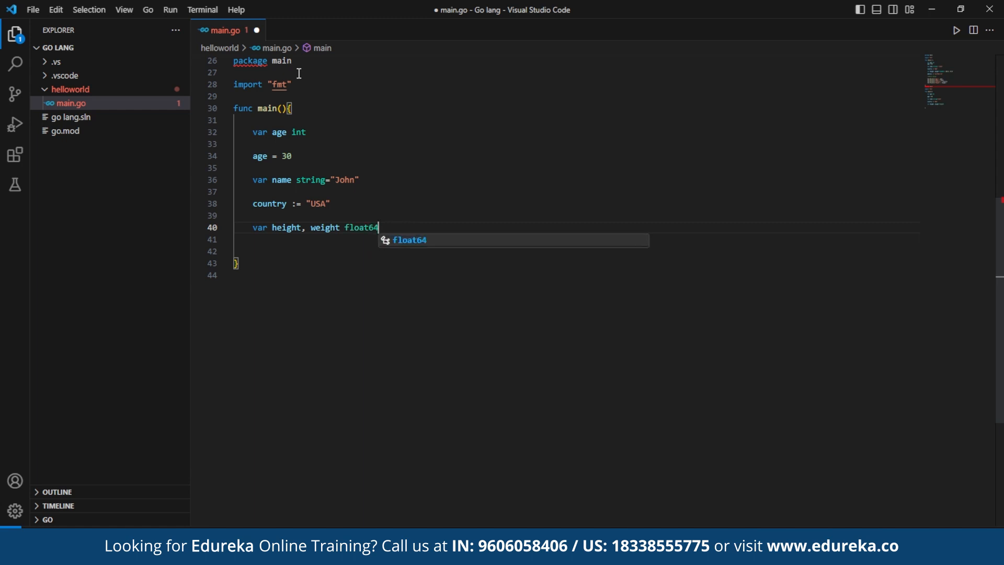
{"action": "type", "text": "=180."}
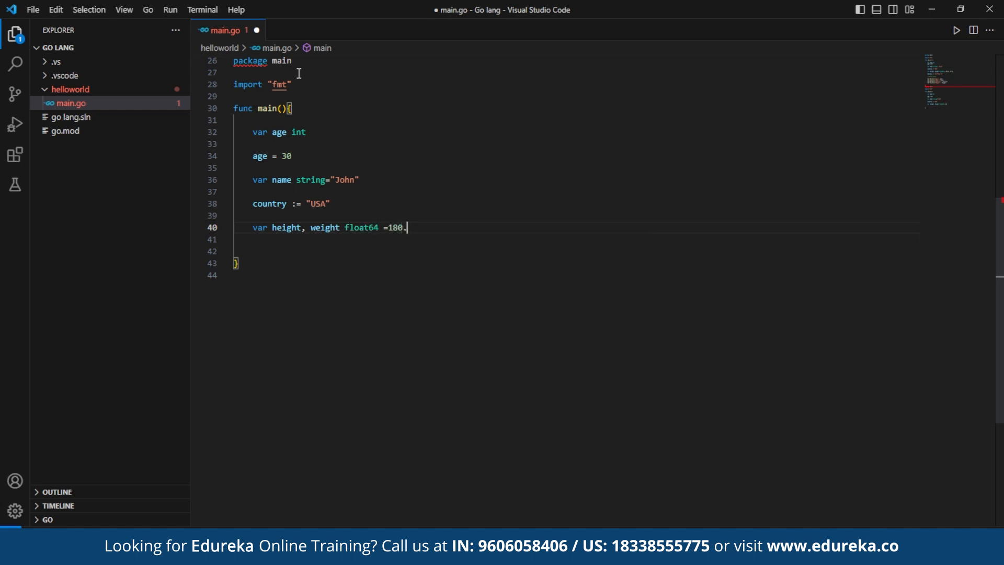
{"action": "type", "text": "5,"}
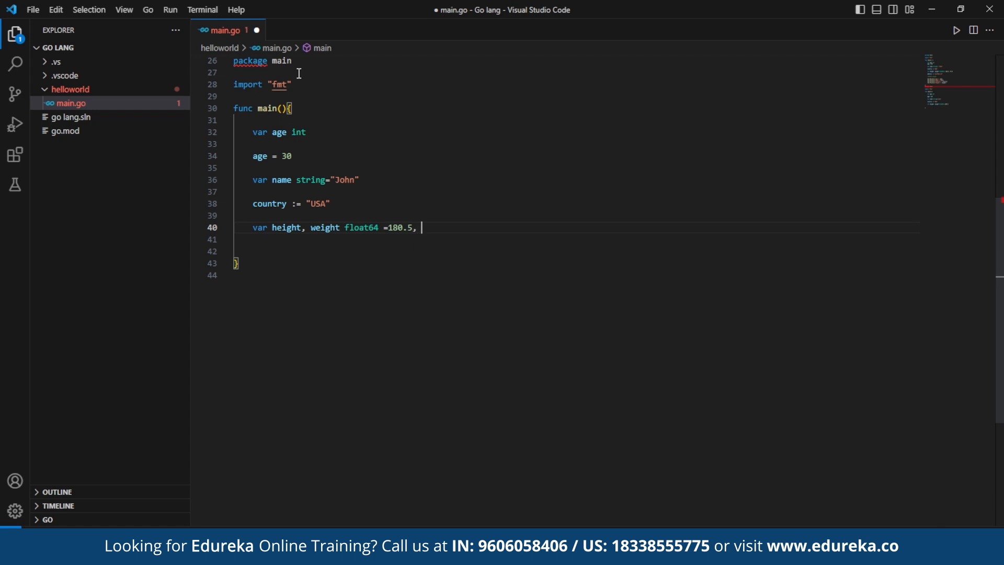
{"action": "type", "text": "75"}
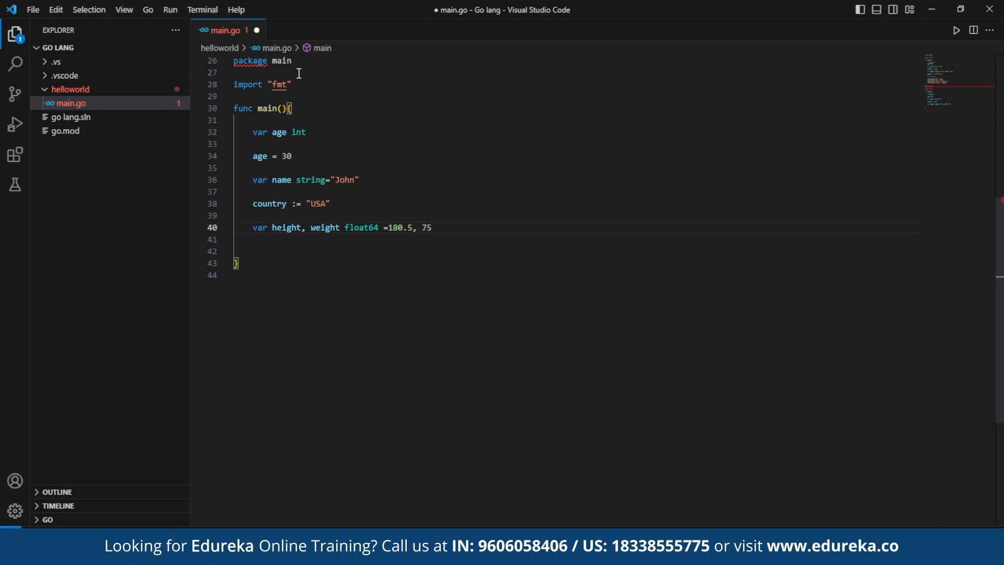
{"action": "type", "text": ".0"}
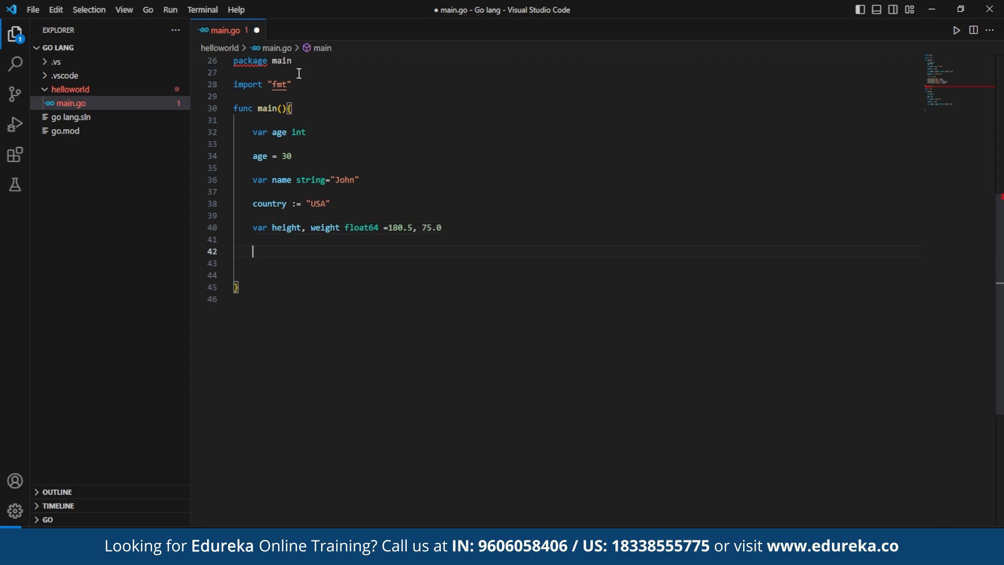
Declare address as "123 Main..." and add labelled fmt.Println lines ending with Address
{"action": "type", "text": "adr"}
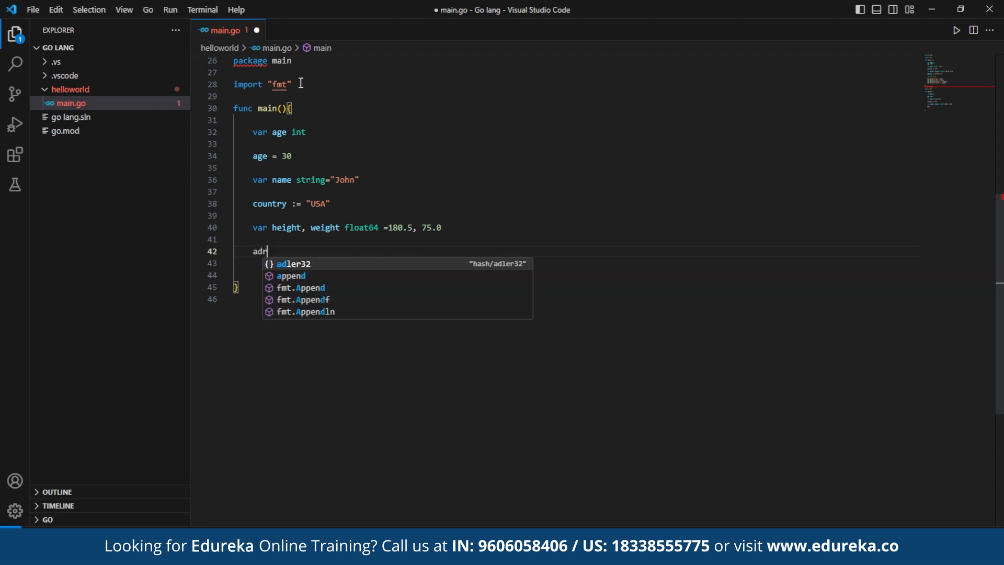
{"action": "type", "text": "d"}
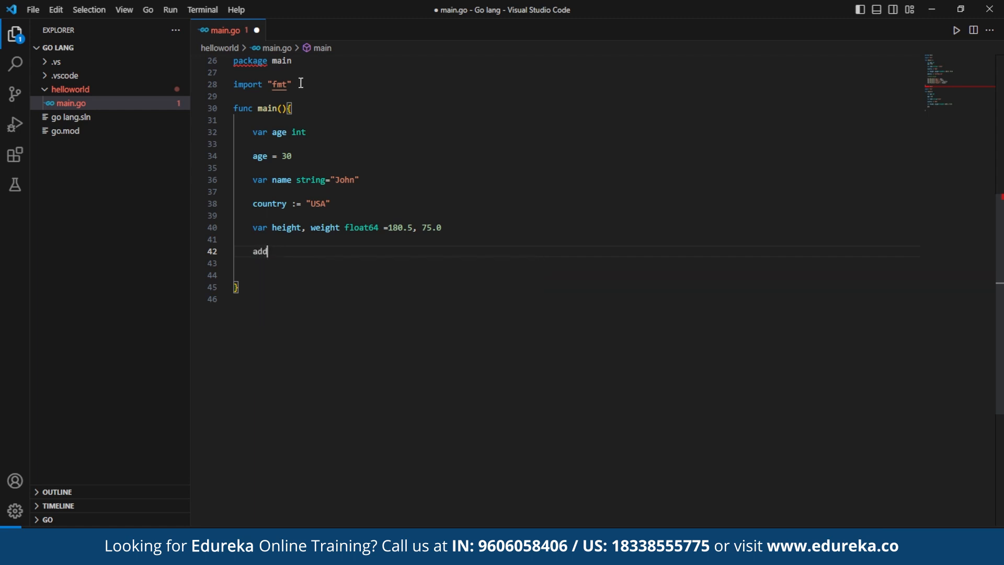
{"action": "type", "text": "ress"}
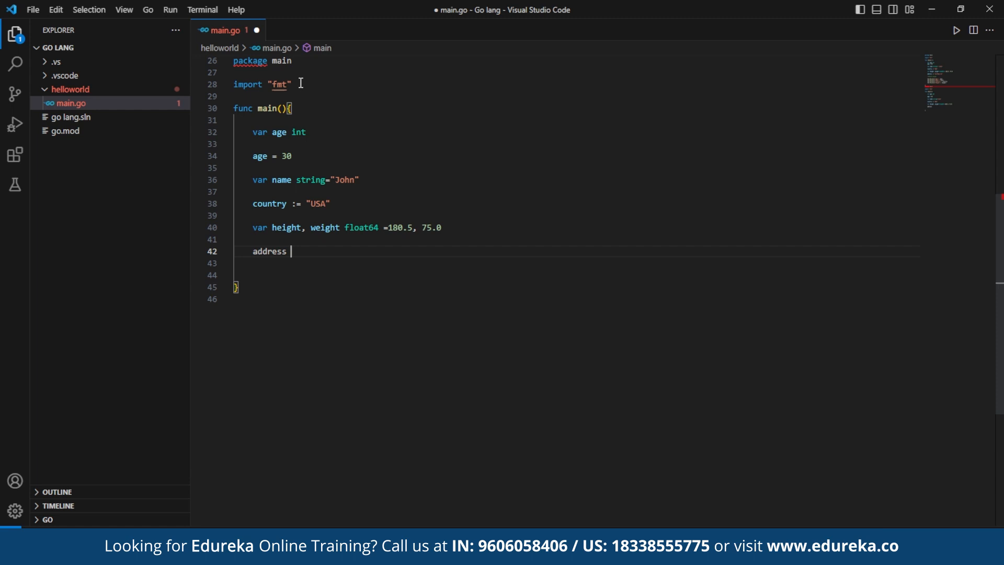
{"action": "type", "text": ":="}
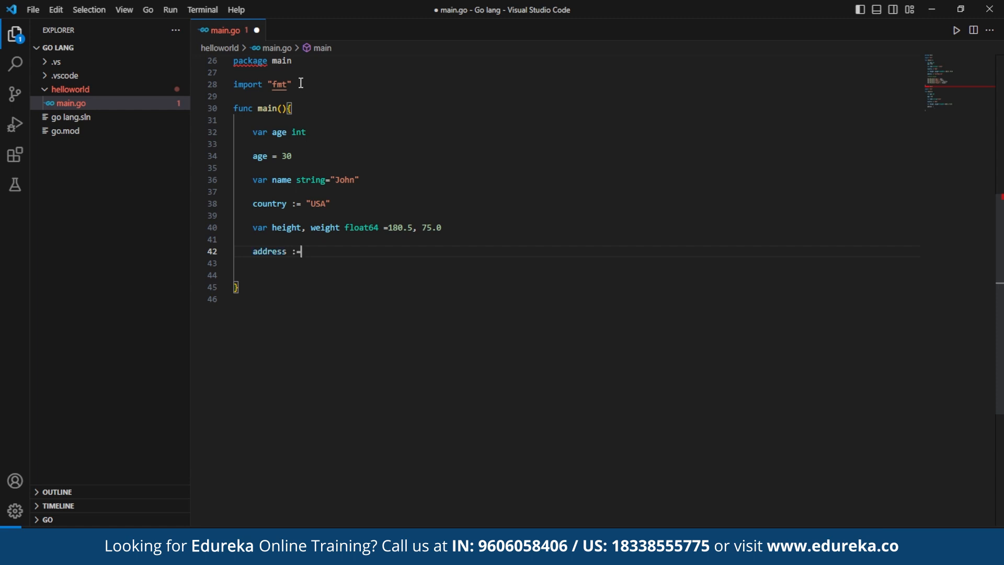
{"action": "type", "text": "\"123\""}
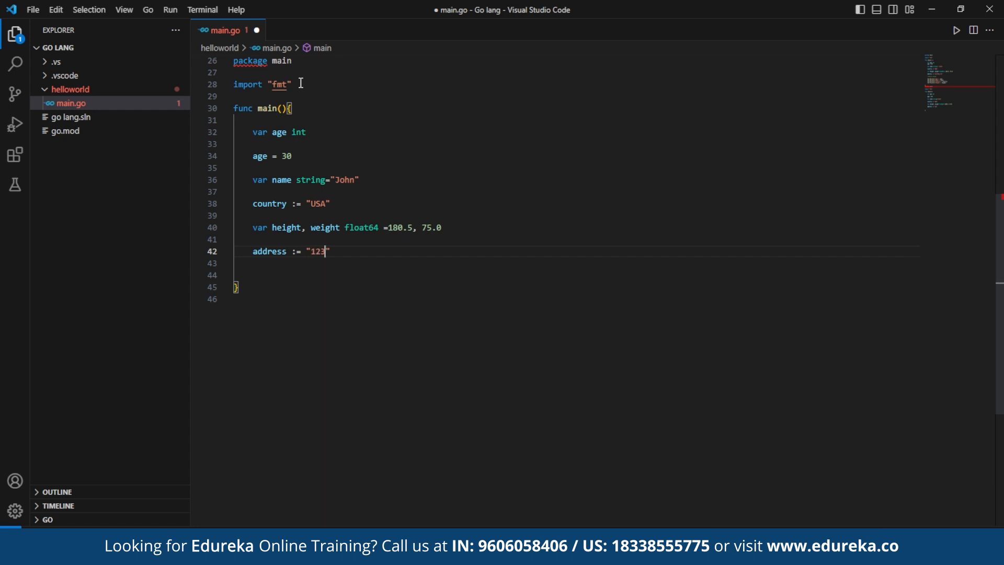
{"action": "type", "text": "Main St"}
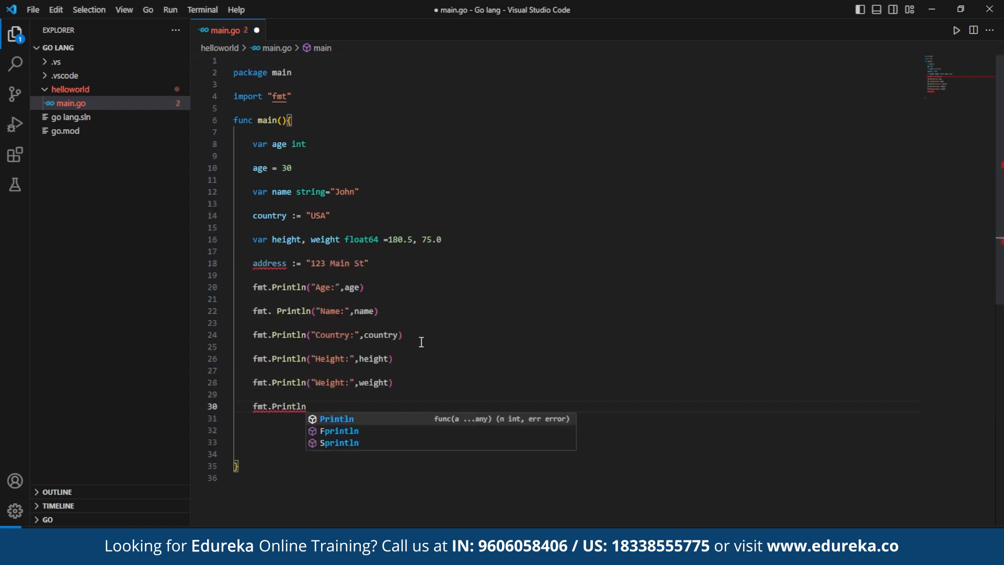
{"action": "type", "text": "(\"Address:\",address)"}
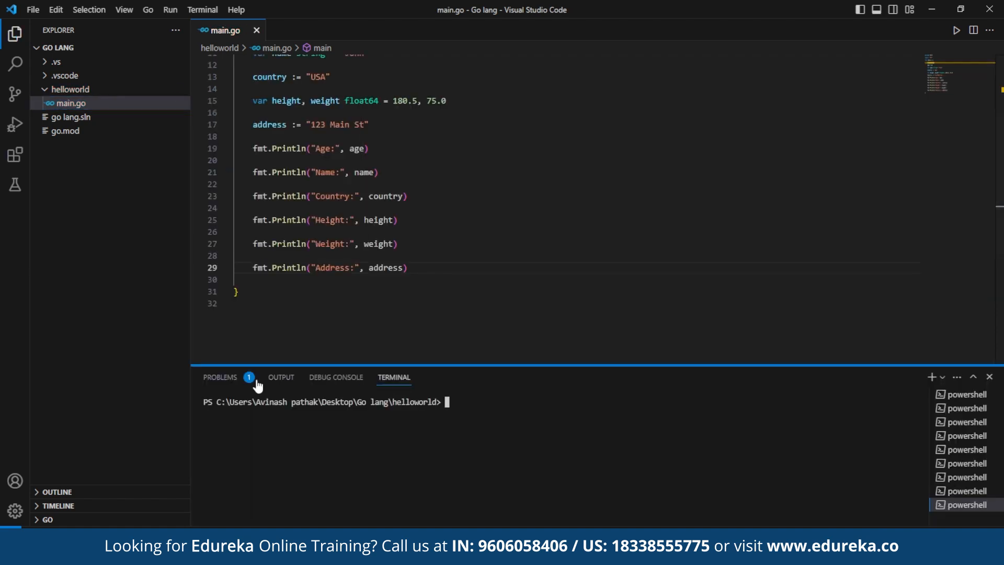
Run go run main.go in the terminal, then select all of main.go's code
{"action": "type", "text": "go run main.go"}
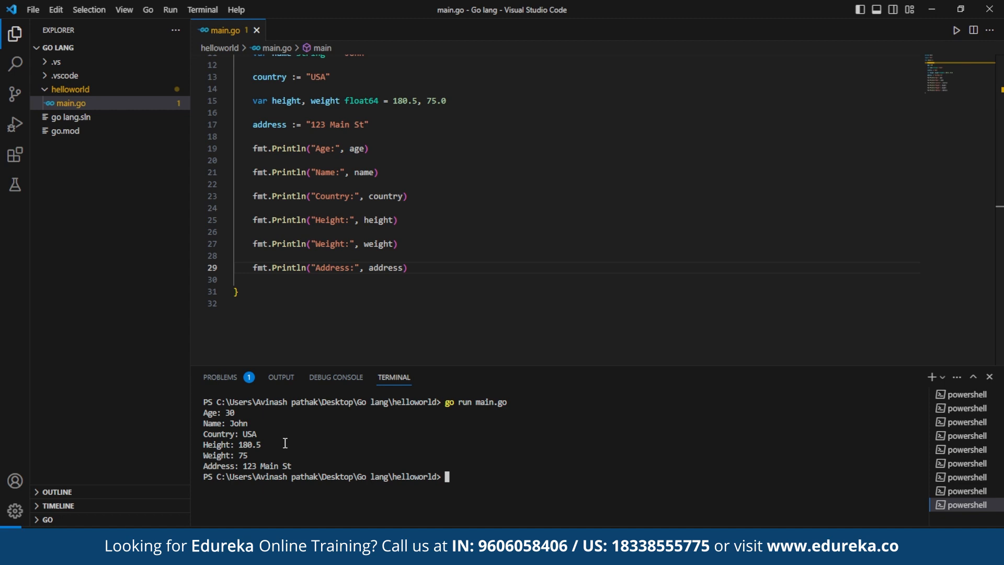
{"action": "key", "text": "ctrl+a"}
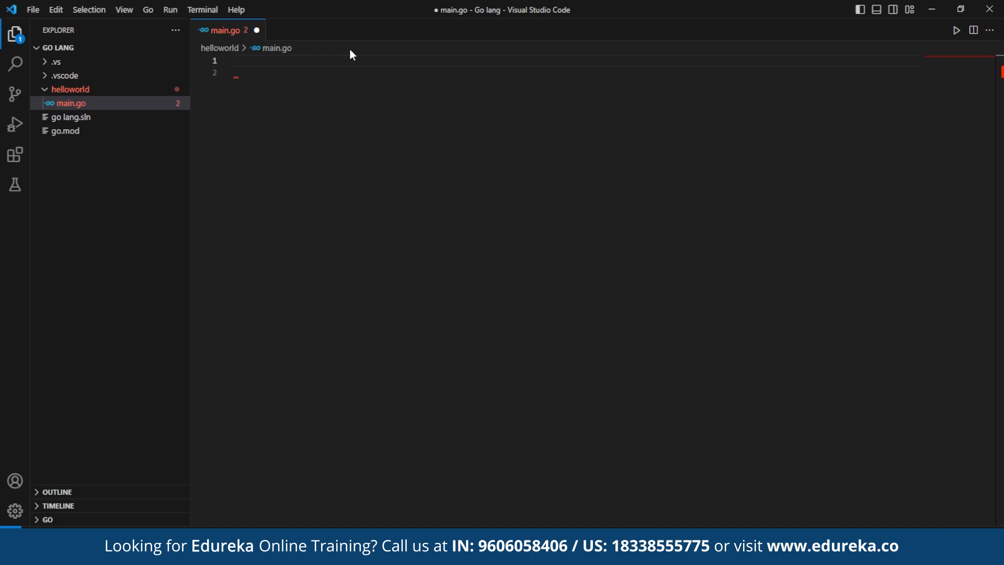
Write package main, import "fmt", and func main declaring var age int = 30
{"action": "type", "text": "package m"}
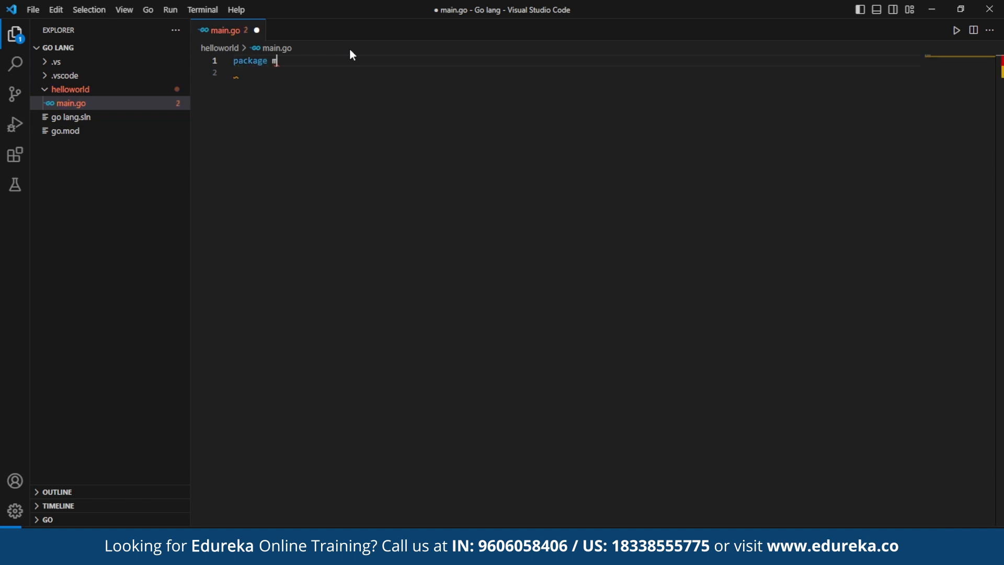
{"action": "type", "text": "main"}
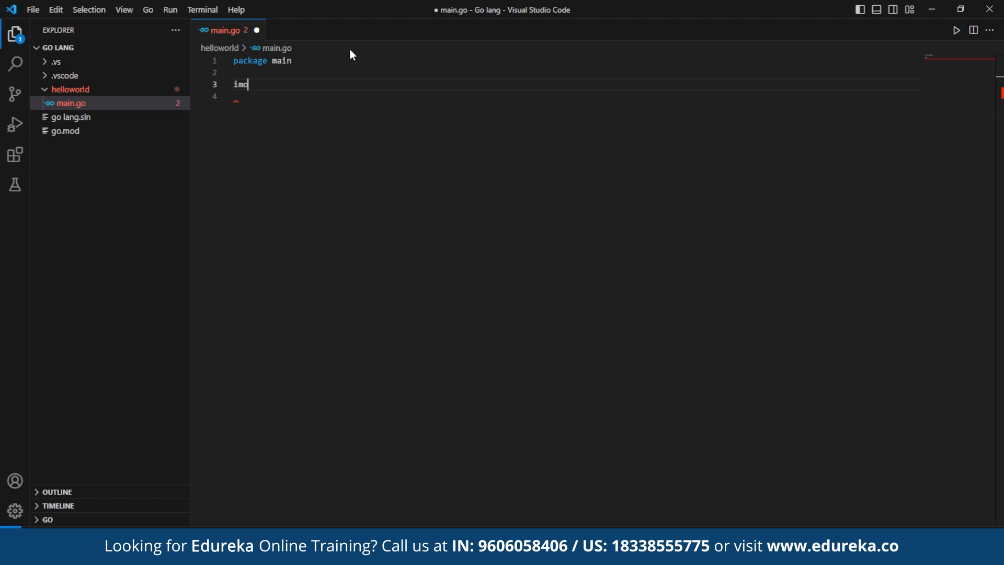
{"action": "type", "text": "import \"fmt\""}
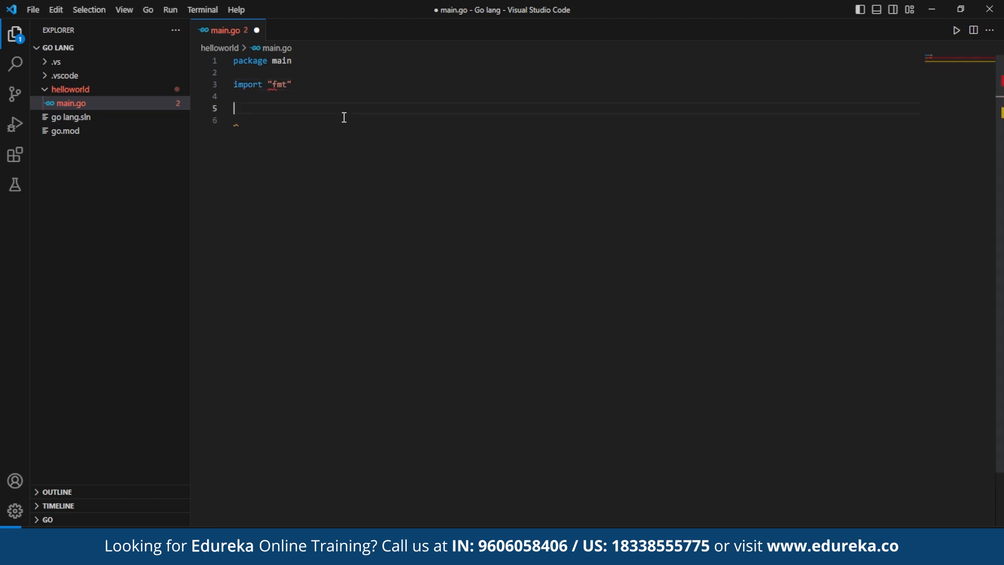
{"action": "type", "text": "func main(){"}
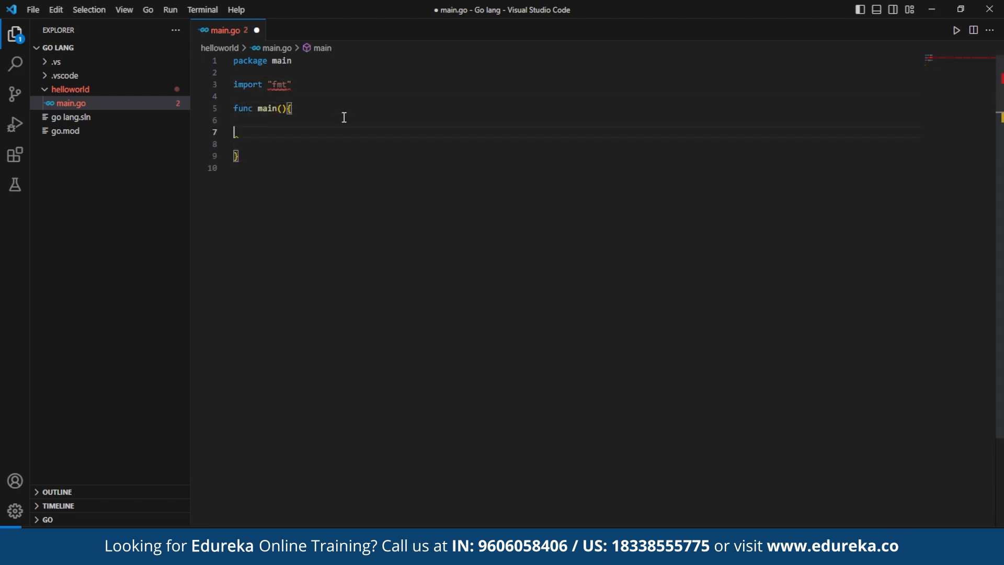
{"action": "type", "text": "var int"}
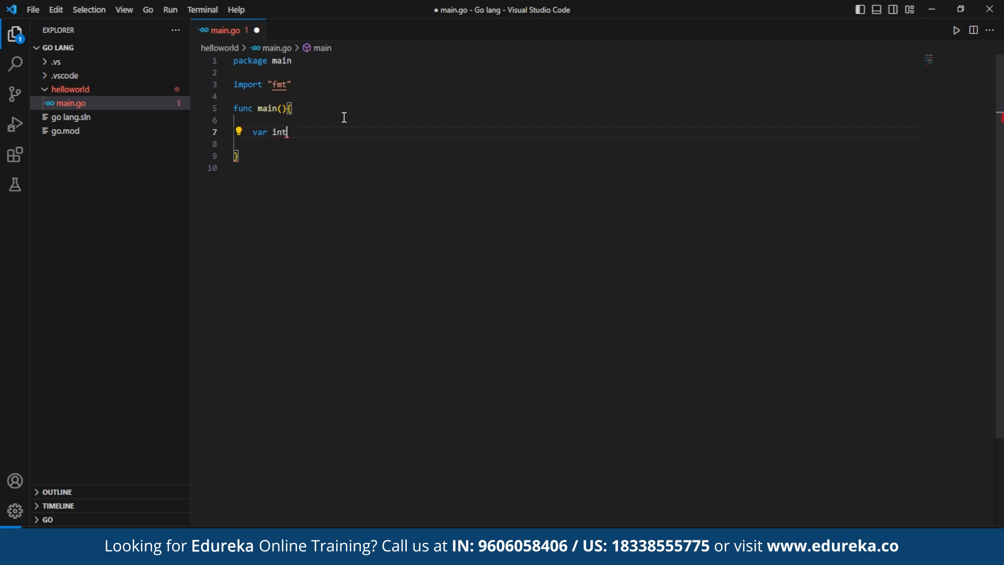
{"action": "type", "text": "age"}
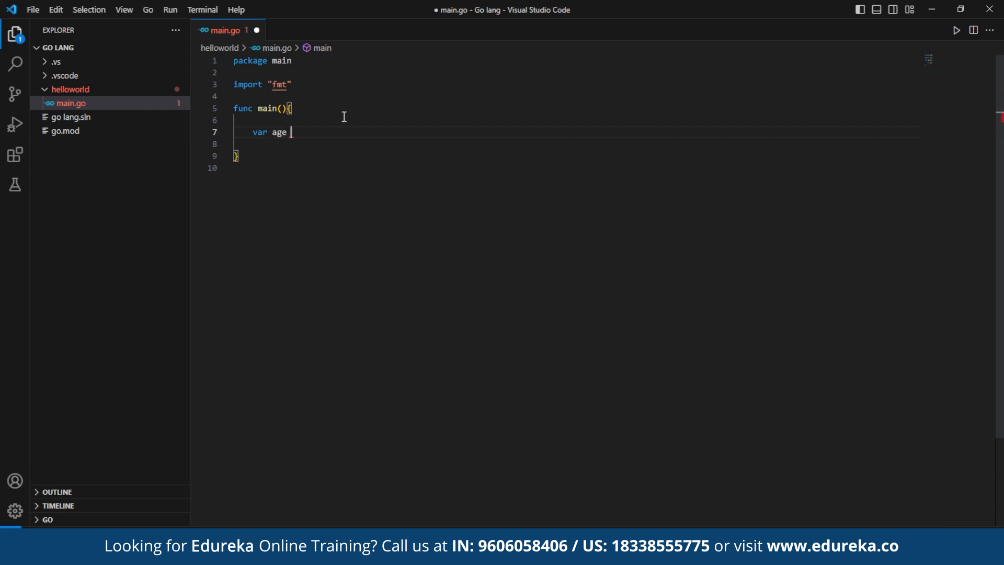
{"action": "type", "text": "int"}
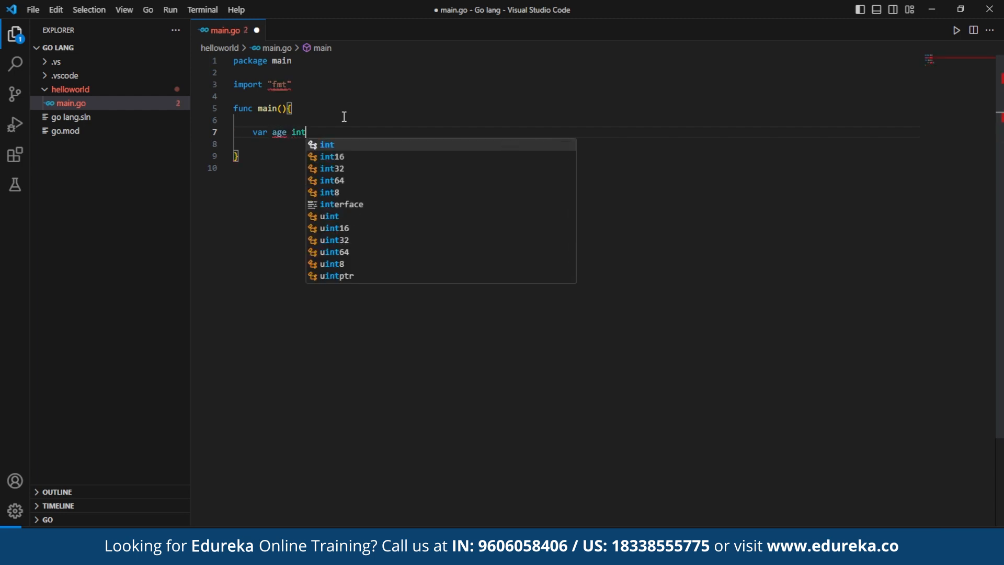
{"action": "type", "text": "= 30"}
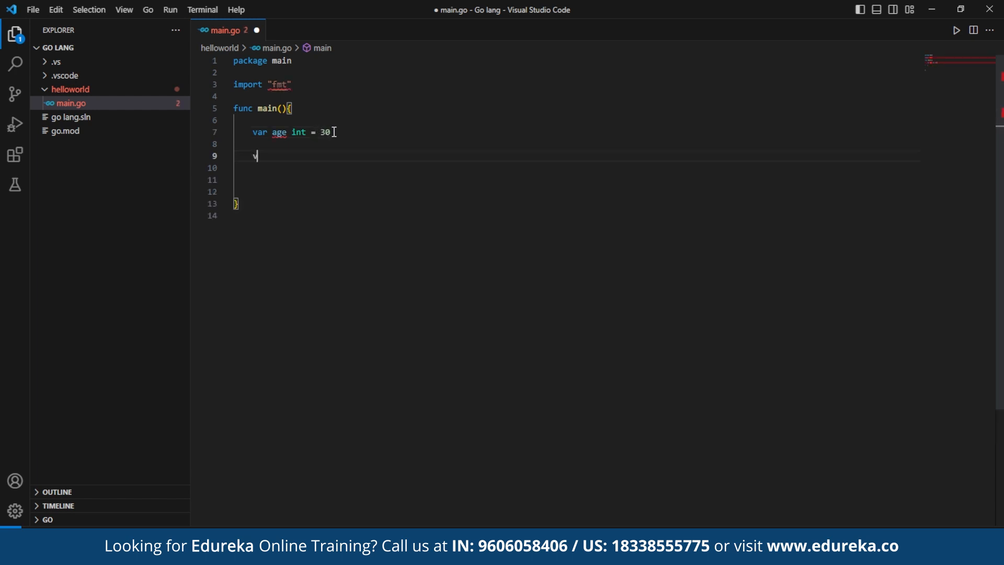
Declare price float64 = 9.99, isValid := true, name := "Alice", and begin the sum line
{"action": "type", "text": "var price float"}
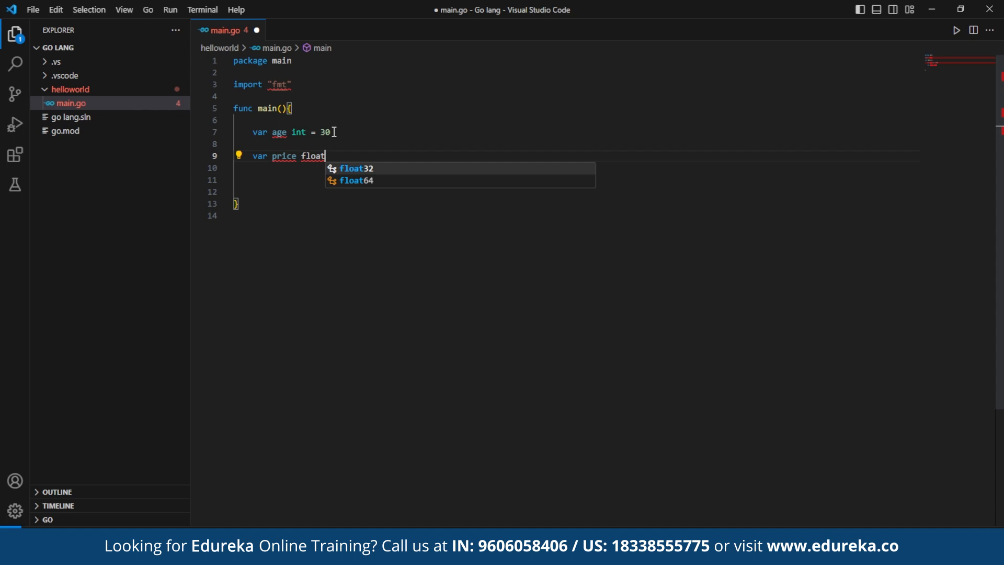
{"action": "type", "text": "64=9.99"}
{"action": "type", "text": "is"}
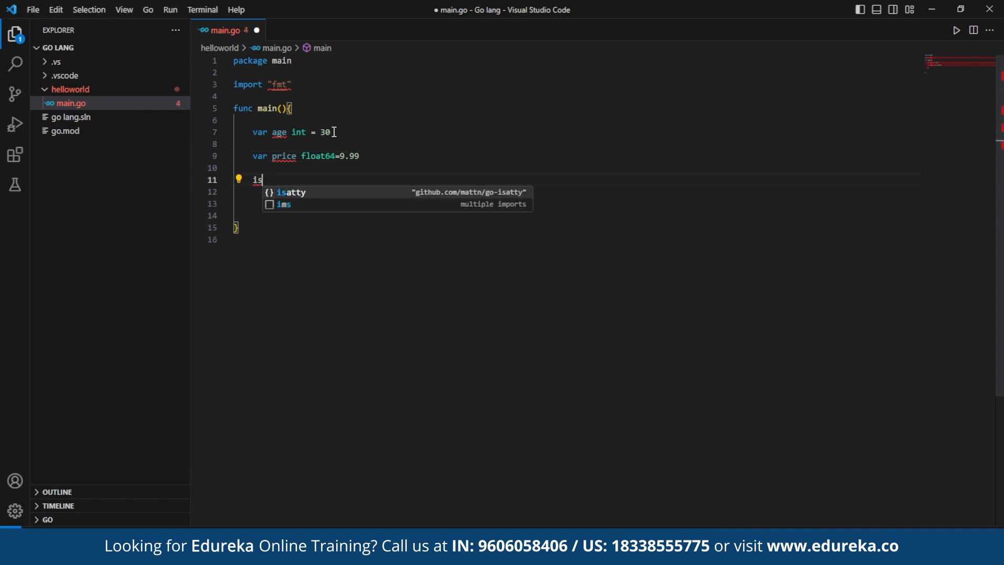
{"action": "type", "text": "Valid"}
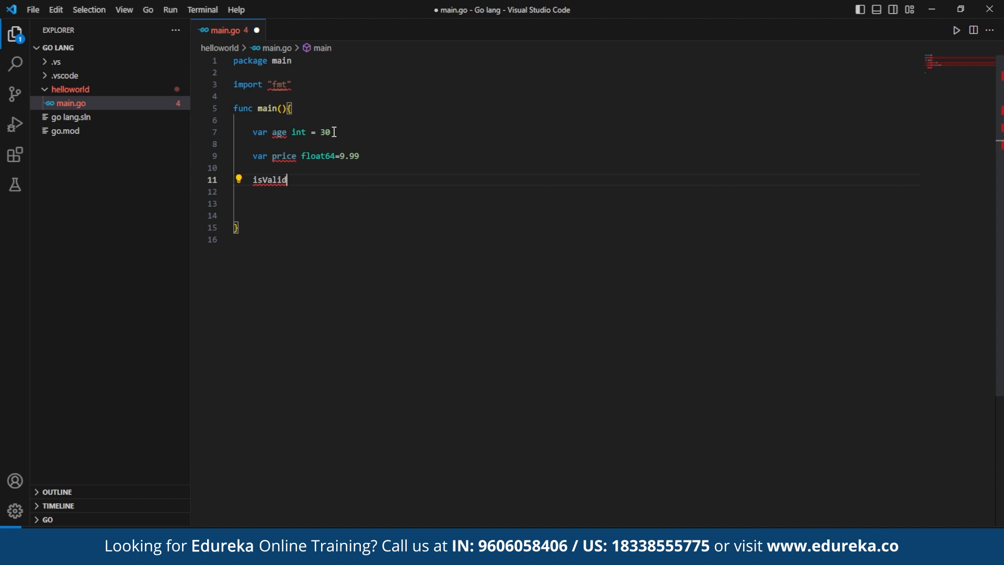
{"action": "type", "text": ":= true"}
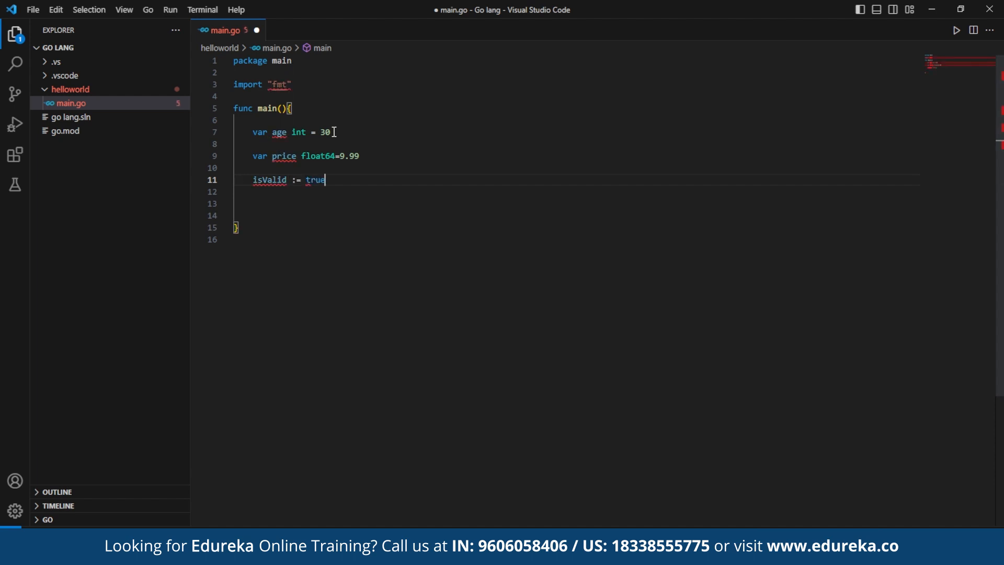
{"action": "type", "text": "name := \"A"}
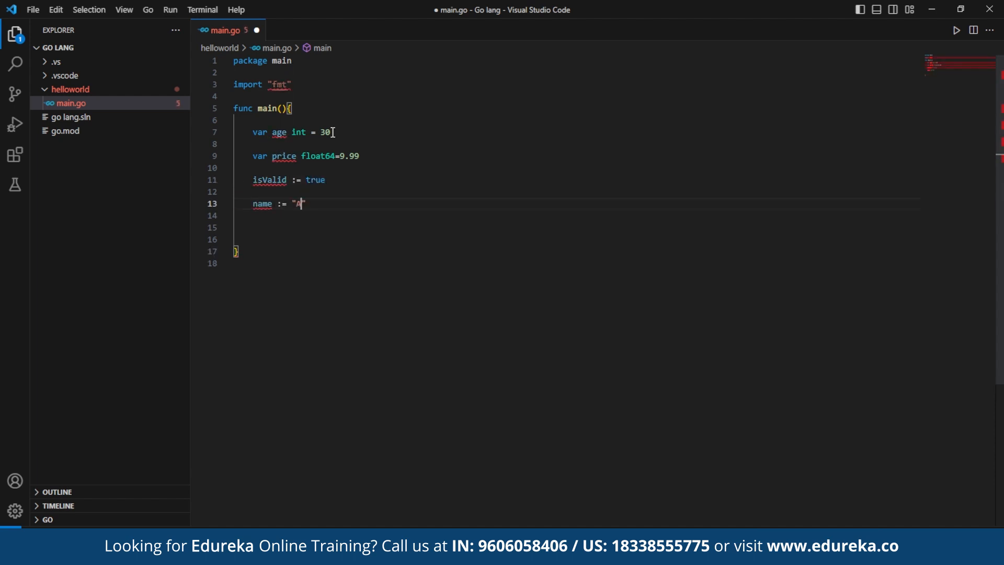
{"action": "type", "text": "sum"}
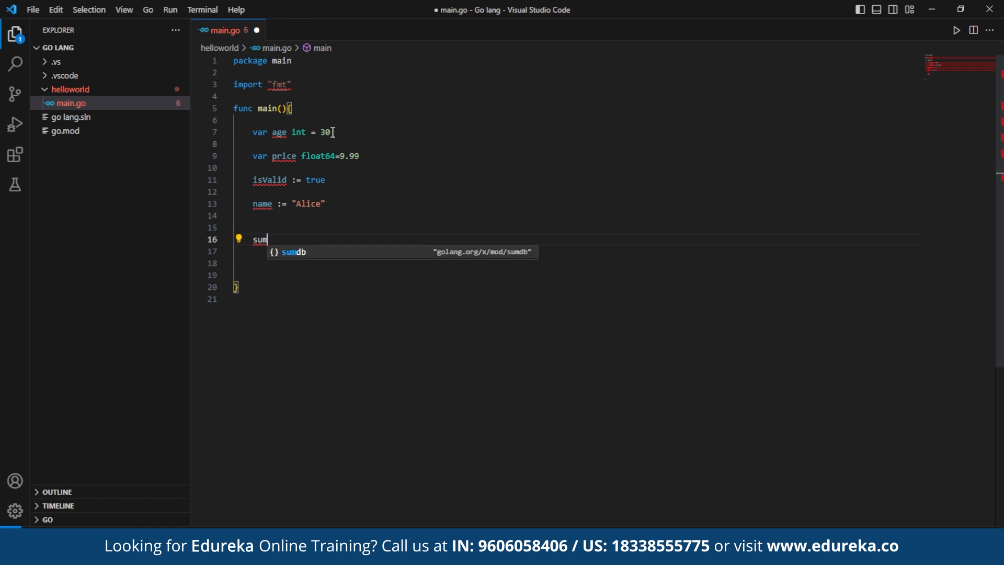
{"action": "key", "text": "Escape"}
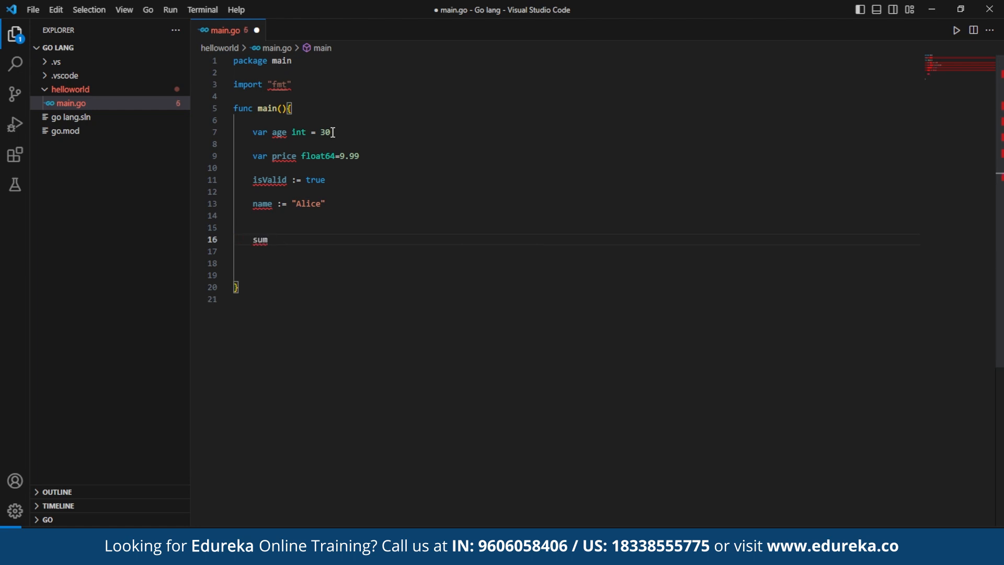
{"action": "type", "text": "= 10 +5"}
{"action": "type", "text": "remainder"}
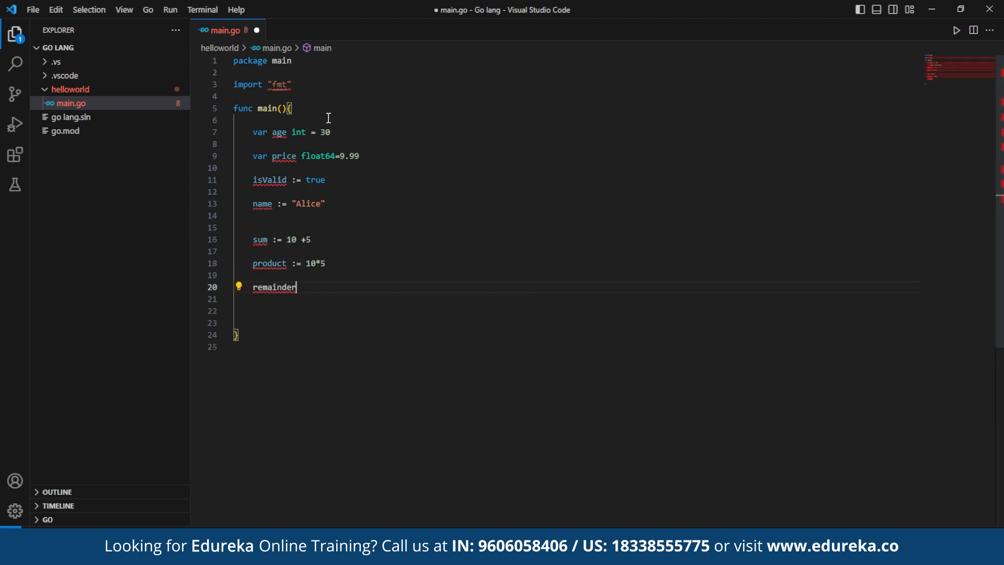
Add remainder := 10 % 3 and labelled fmt.Println lines for Name, Sum and Remainder
{"action": "type", "text": ":= 10 %"}
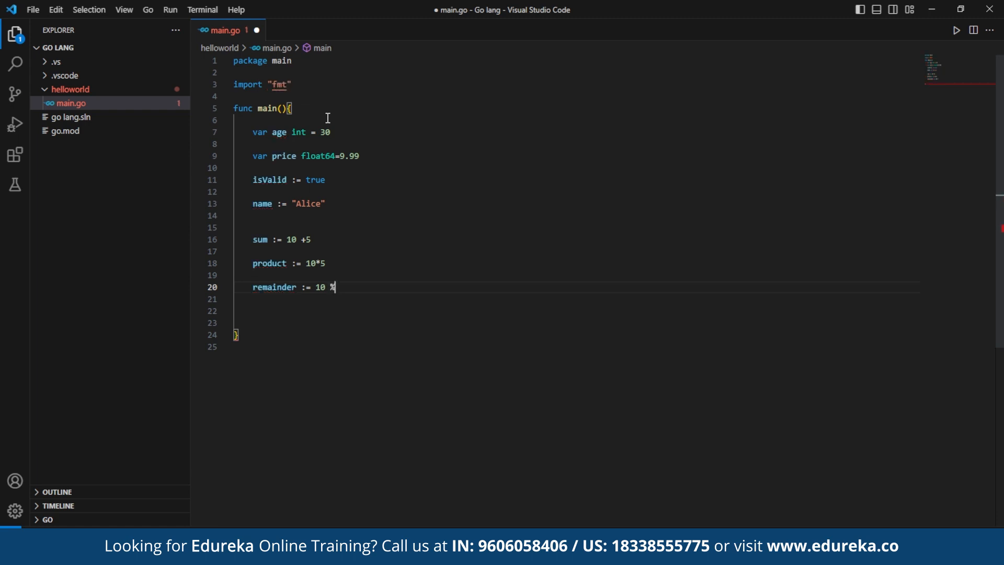
{"action": "type", "text": "3"}
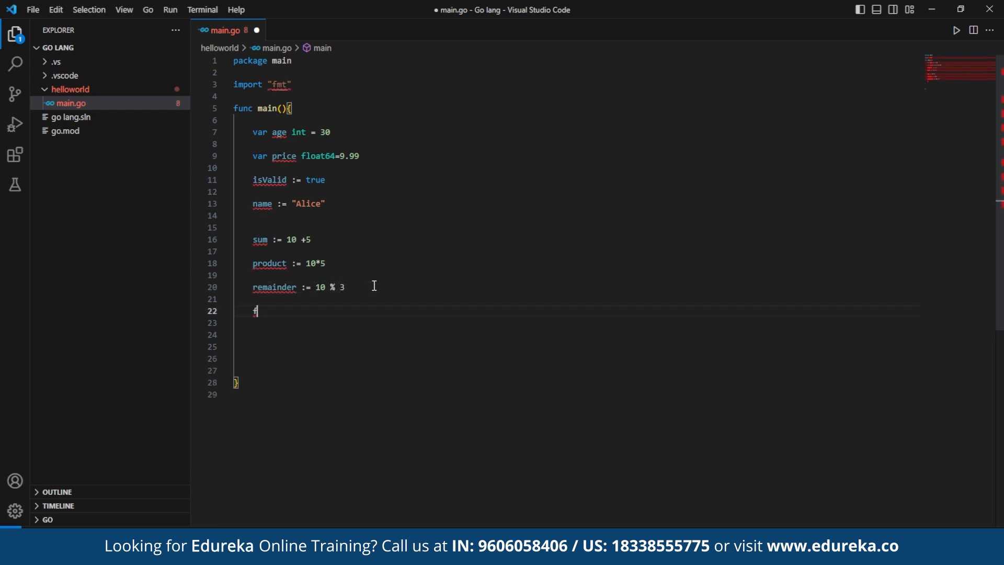
{"action": "type", "text": "mt."}
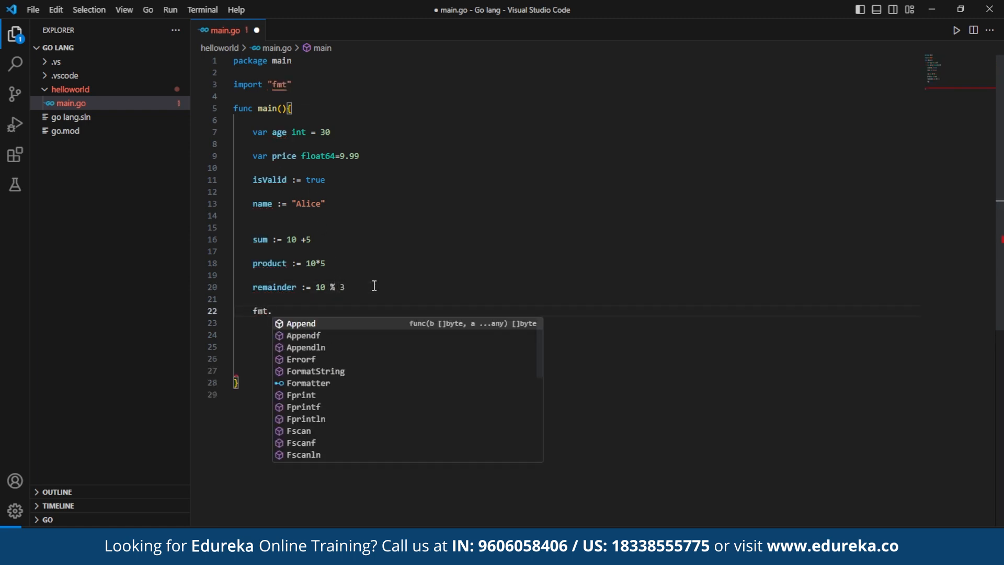
{"action": "type", "text": "Println(\"Age:\",age"}
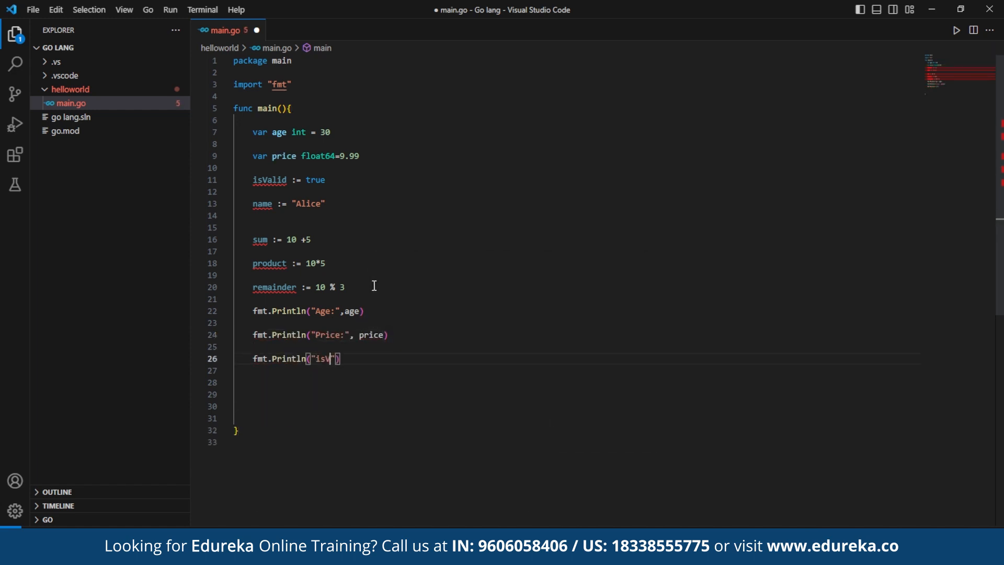
{"action": "type", "text": "fmt.P"}
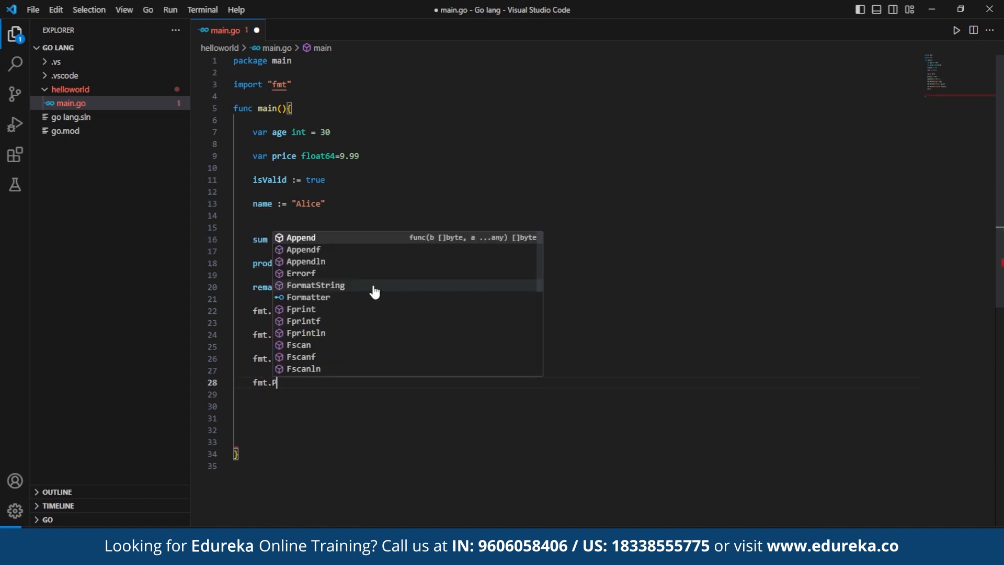
{"action": "type", "text": "Println(\"Name:\", name"}
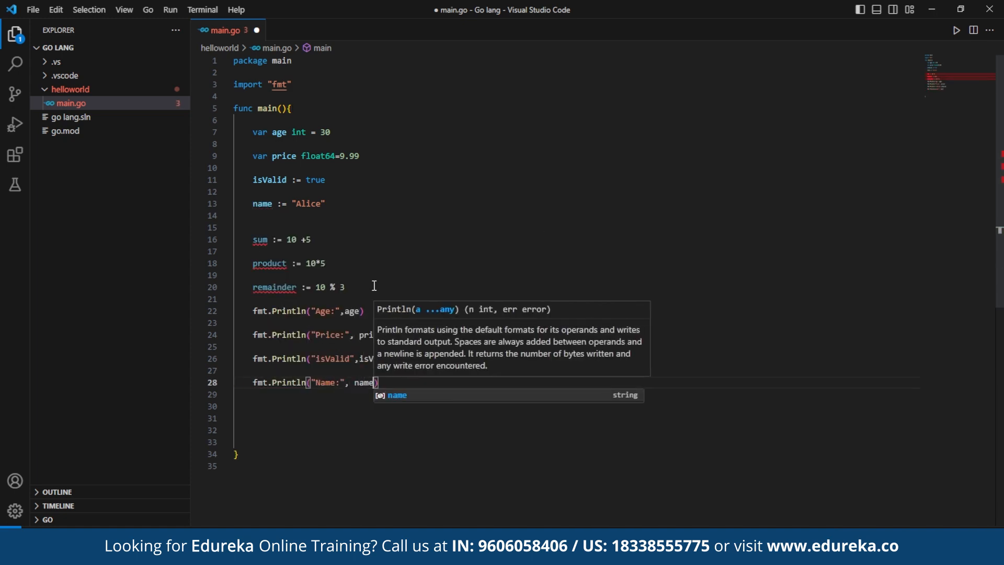
{"action": "type", "text": "fmt.Println(\"Sum:\", sum"}
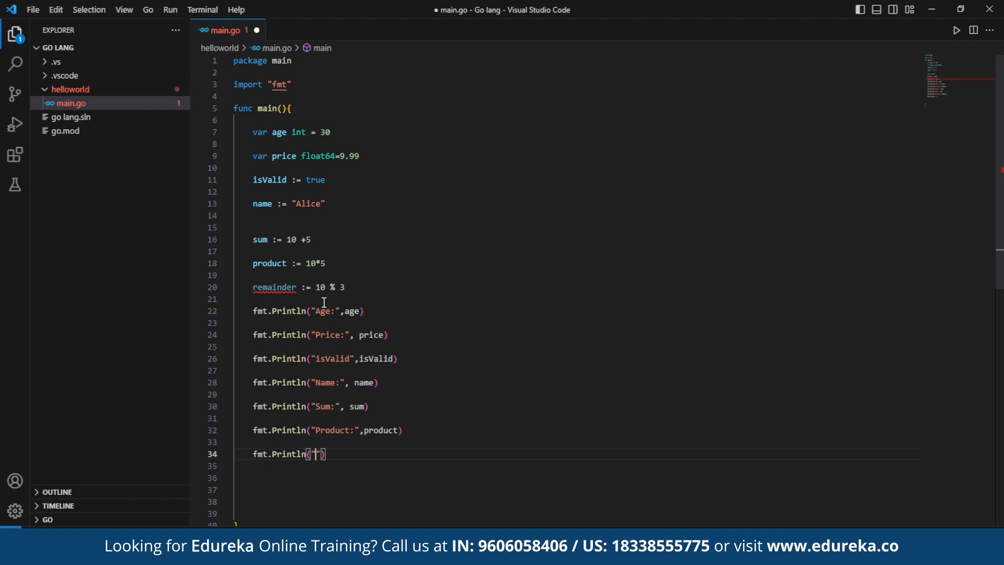
{"action": "type", "text": "\"Remainder:\",remainder"}
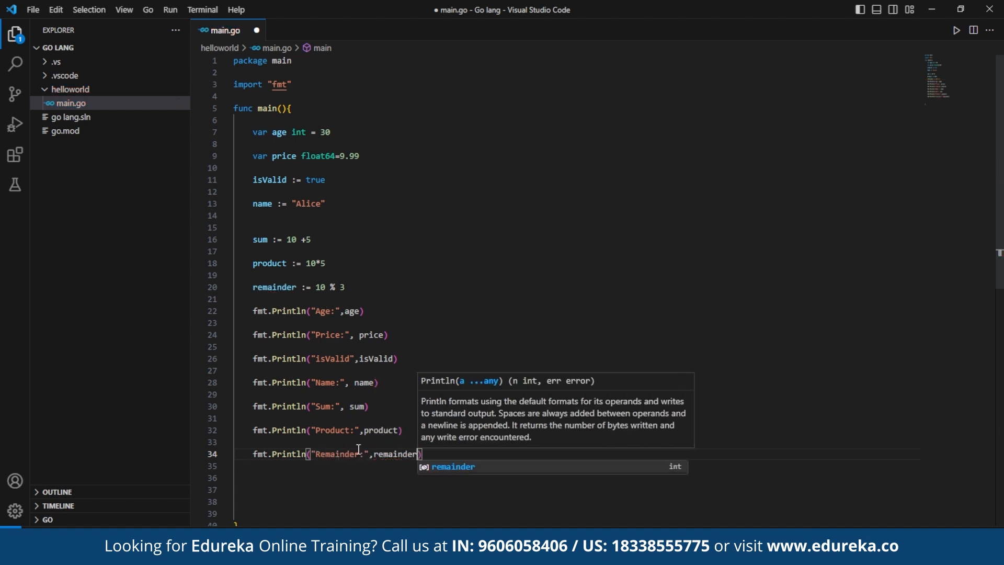
Open an integrated terminal at main.go's folder and run go run main.go
{"action": "right_click", "coordinate": [70, 103]}
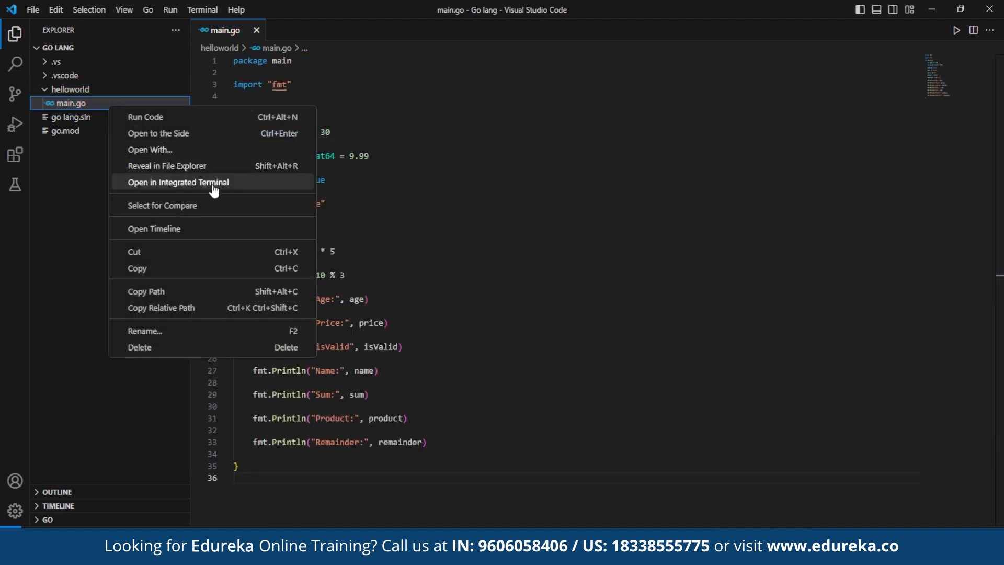
{"action": "left_click", "coordinate": [177, 182]}
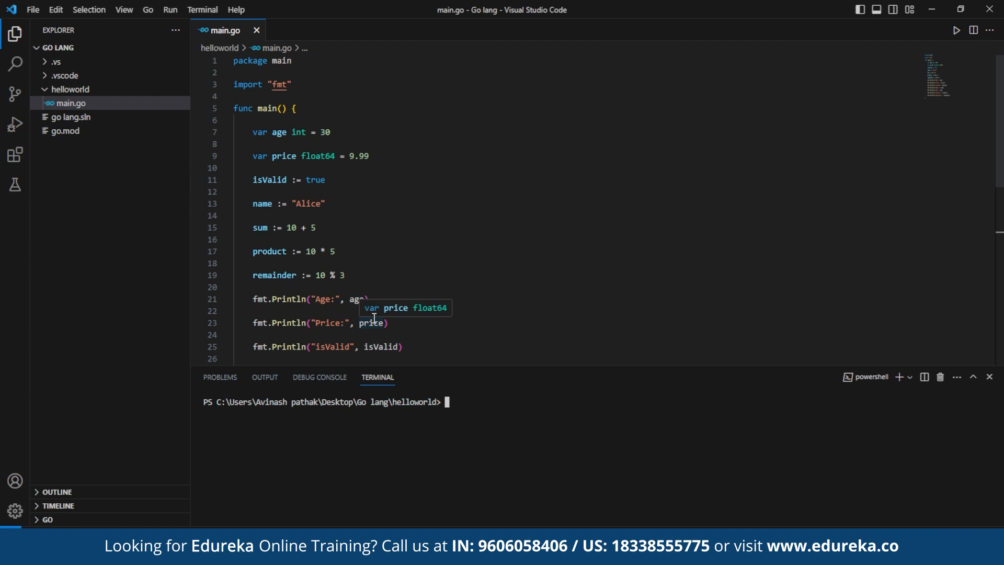
{"action": "type", "text": "go run main.go"}
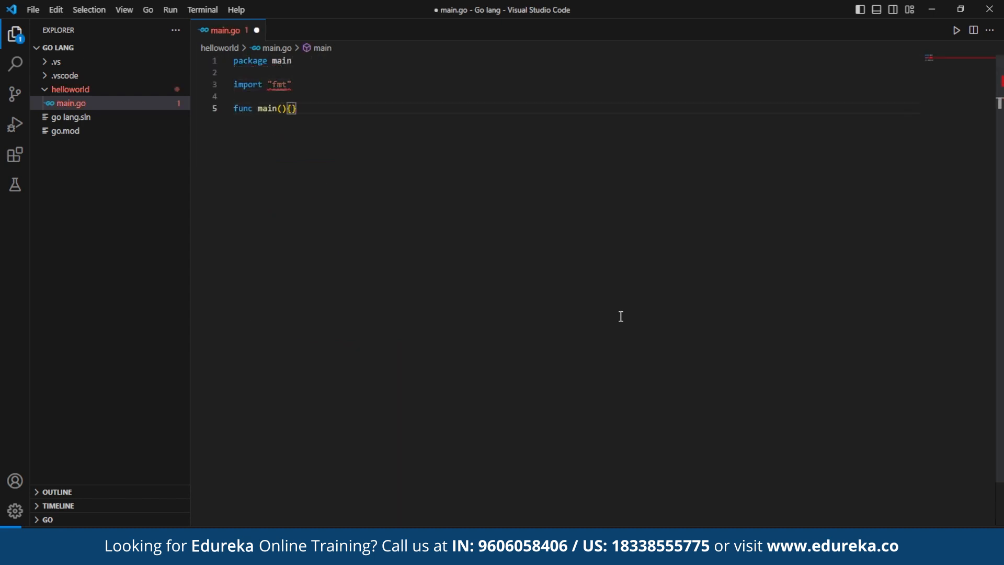
Set x := 5 and y := 10, and print "x is less than y" when x < y
{"action": "type", "text": "x:="}
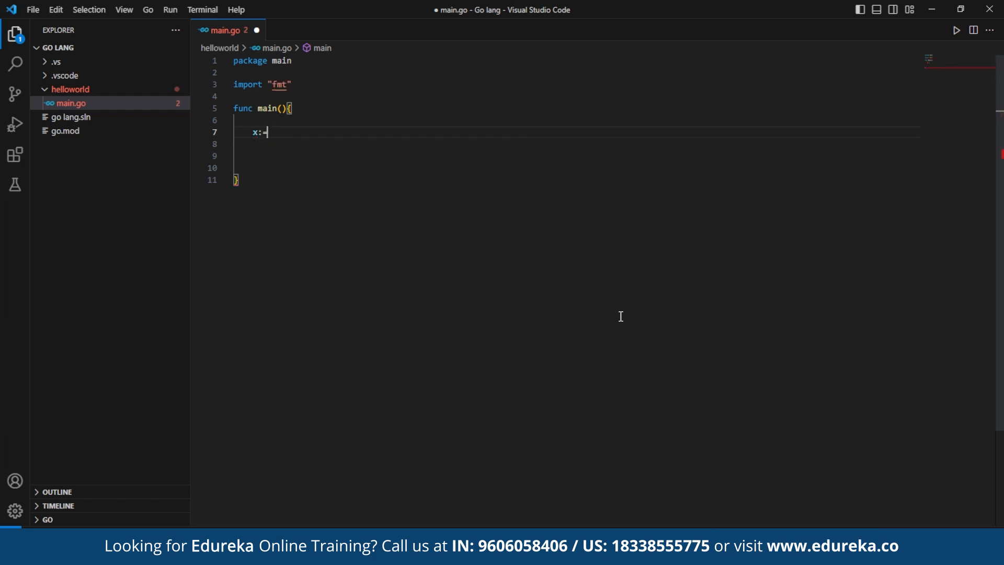
{"action": "key", "text": "BackSpace"}
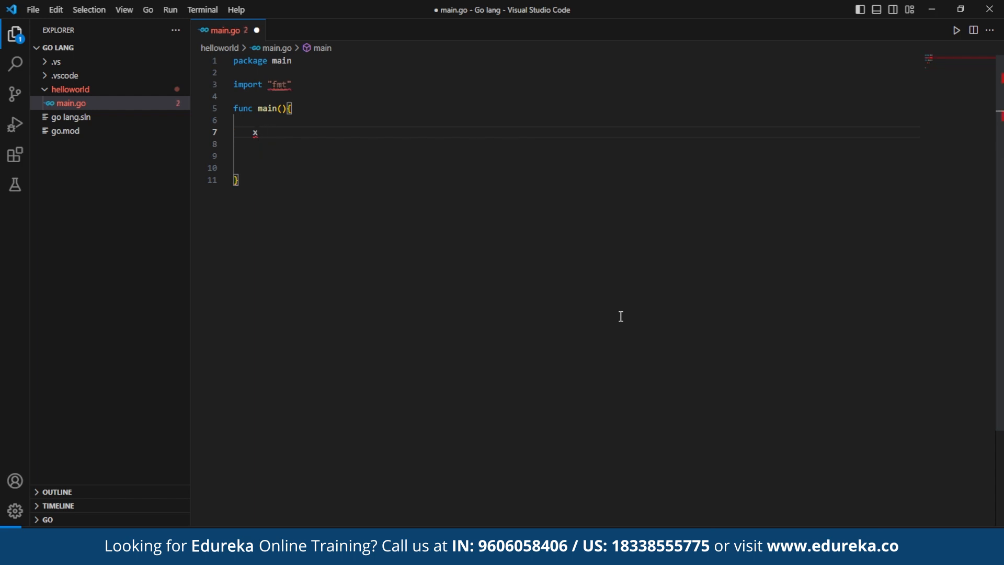
{"action": "type", "text": ":="}
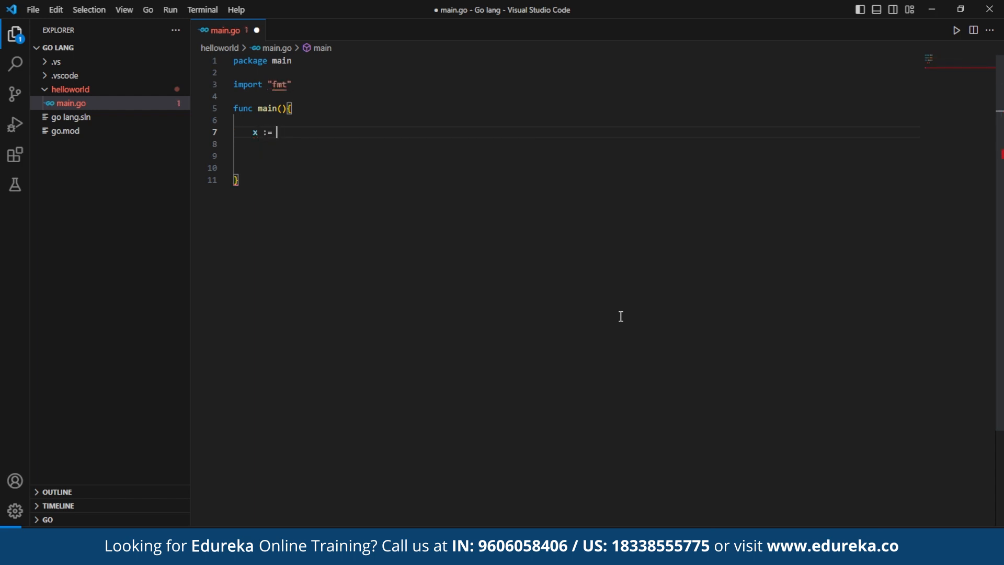
{"action": "type", "text": "5"}
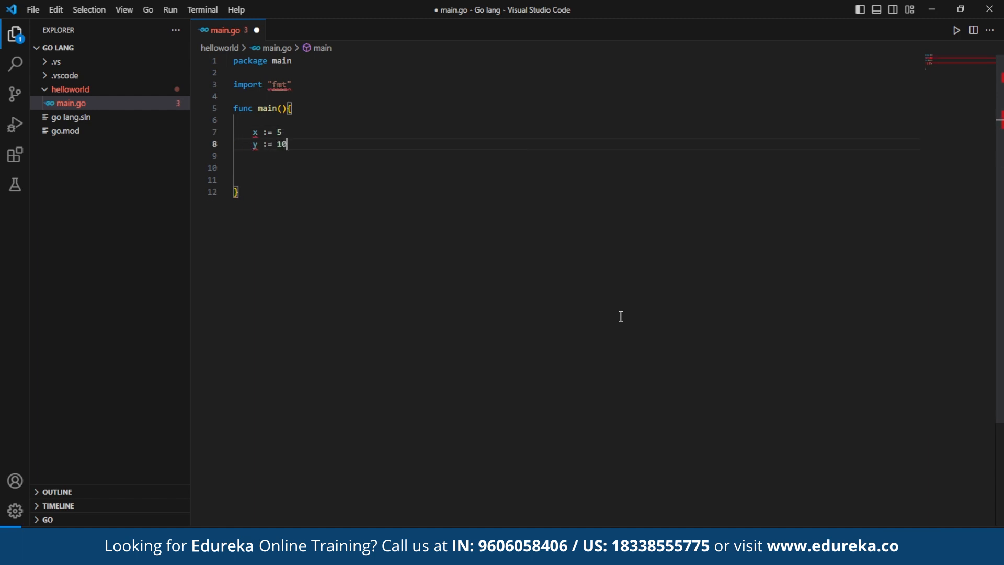
{"action": "key", "text": "Enter"}
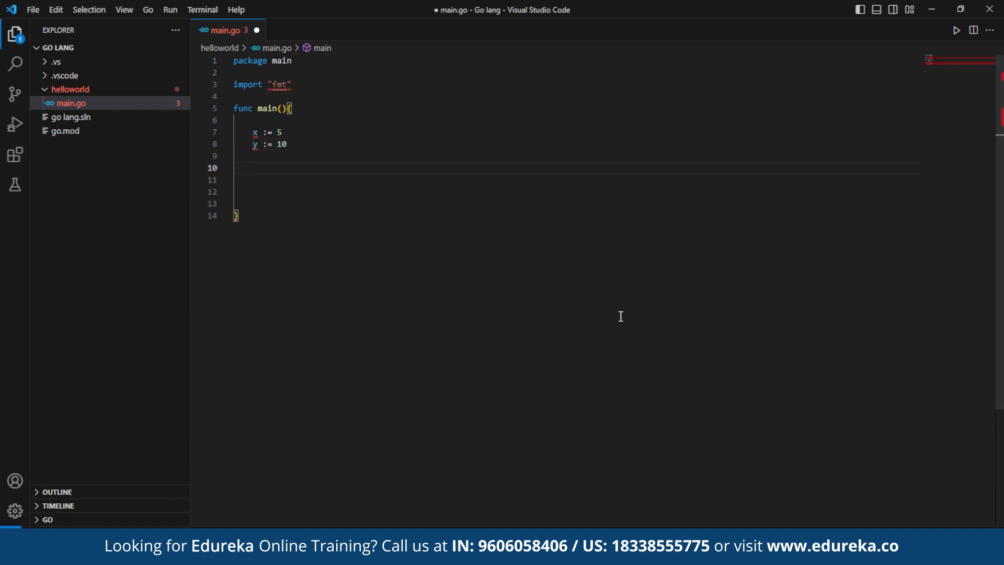
{"action": "type", "text": "if x"}
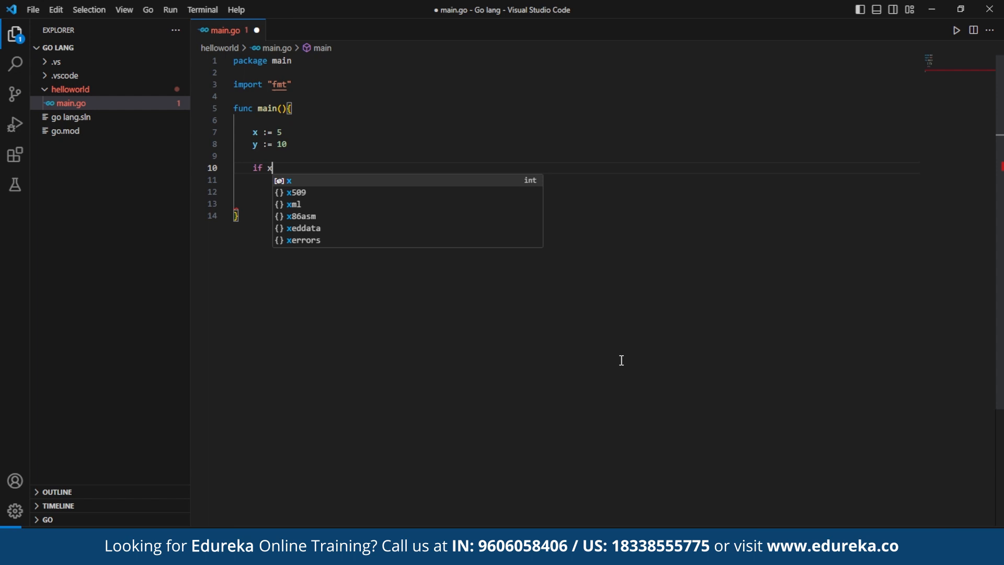
{"action": "type", "text": "<"}
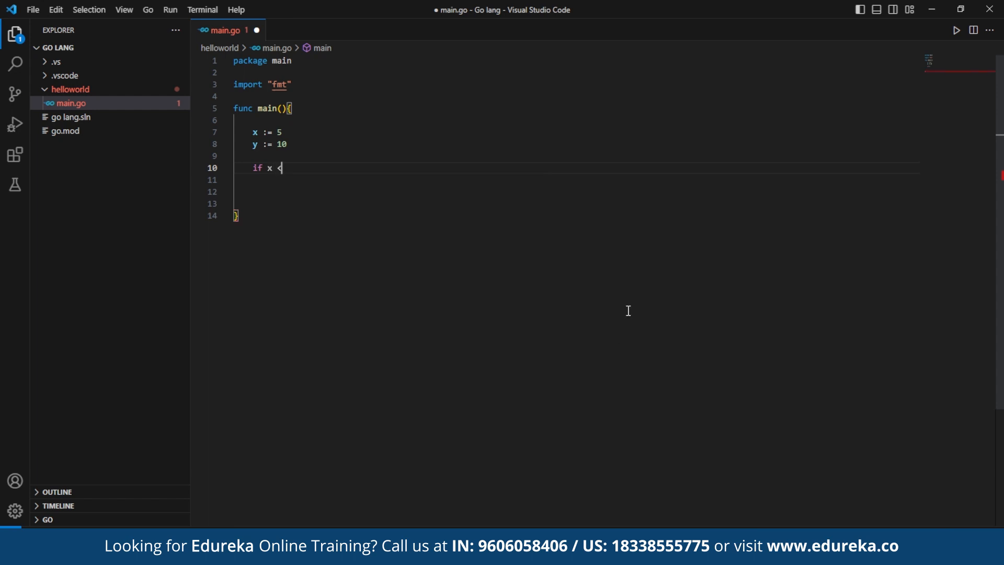
{"action": "type", "text": "y"}
{"action": "left_click", "coordinate": [576, 192]}
{"action": "type", "text": "fmt.Println("}
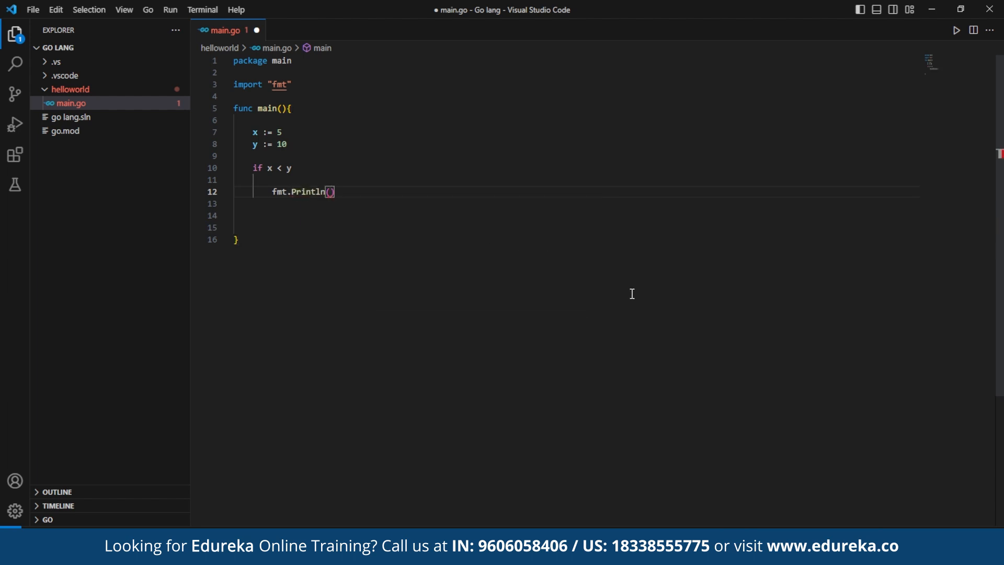
{"action": "type", "text": "\"x is less than y\""}
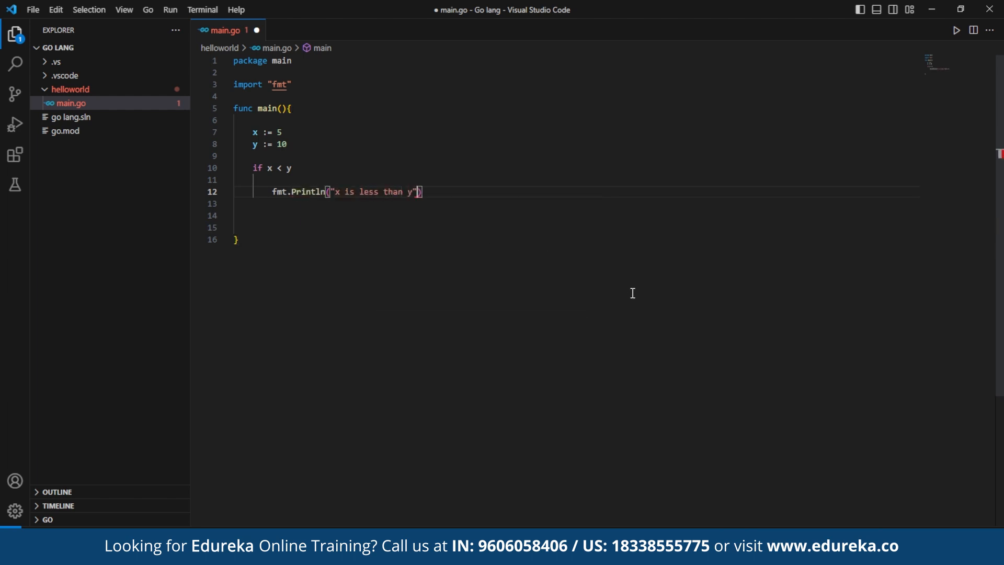
{"action": "key", "text": "enter"}
{"action": "type", "text": "else"}
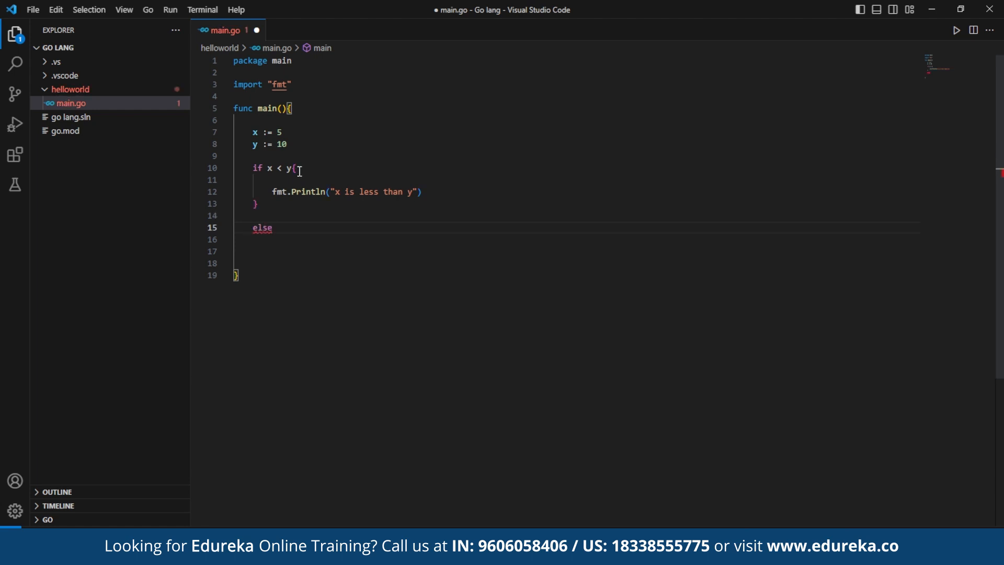
Add else if x > y printing "greater than y" and an else printing "equal to y"
{"action": "type", "text": "if x > y {"}
{"action": "type", "text": "fmt.Println(\"x i"}
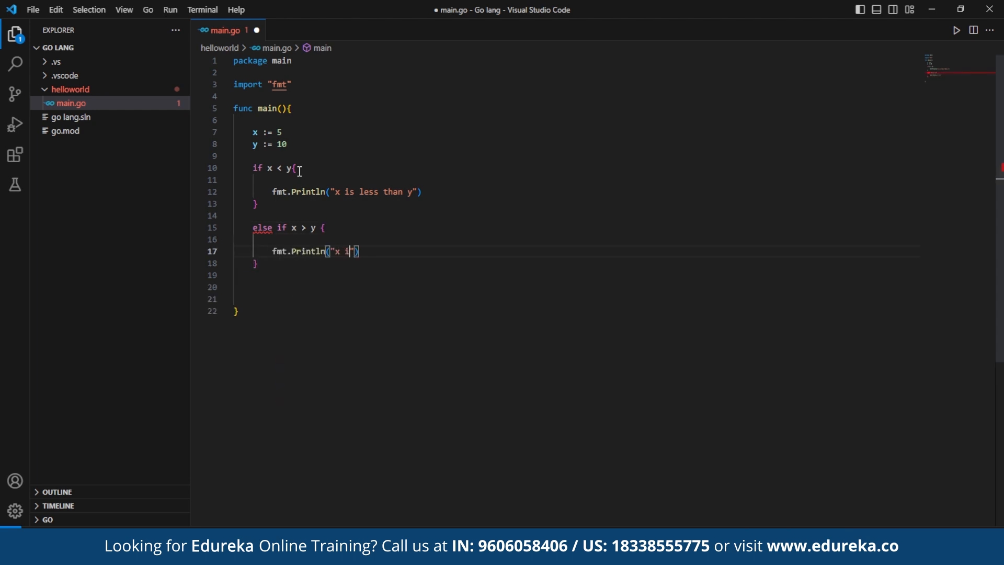
{"action": "type", "text": "greater than y"}
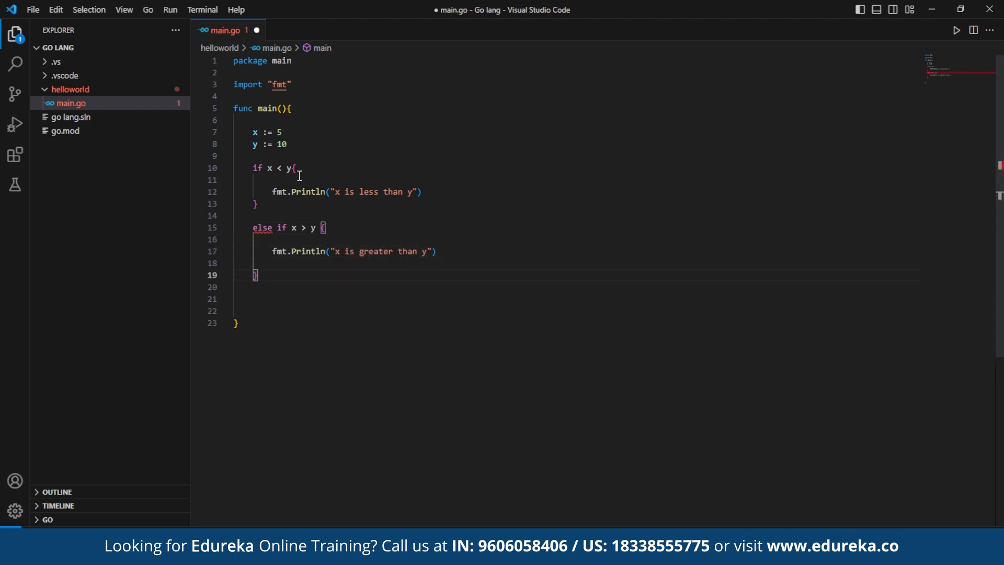
{"action": "type", "text": "else{}"}
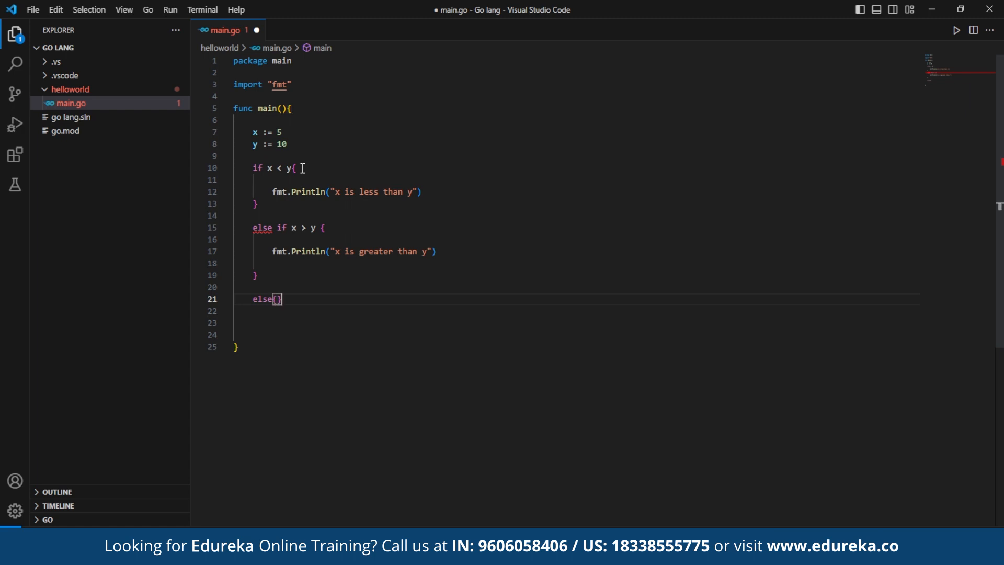
{"action": "type", "text": "fmt.Println(\"x is e"}
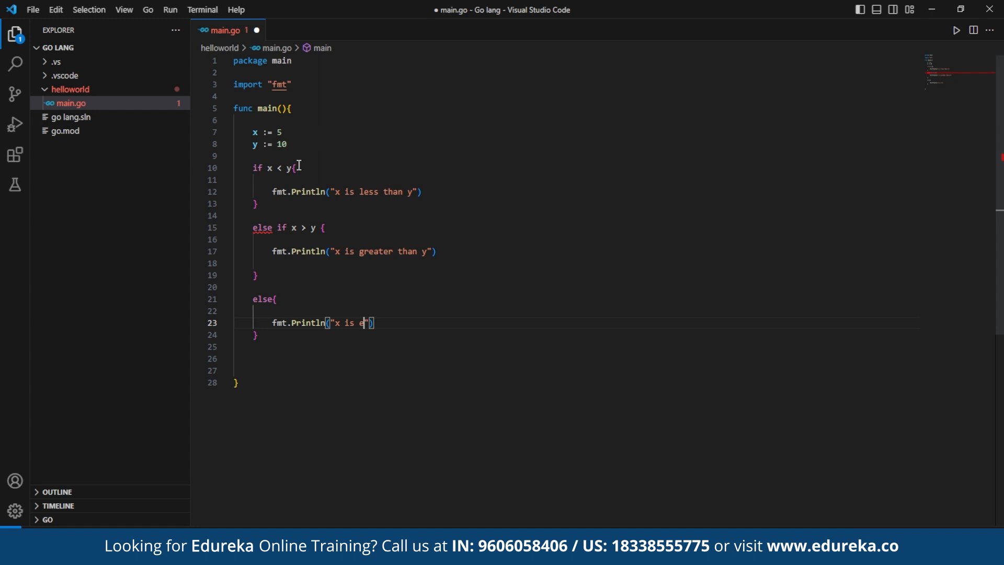
{"action": "type", "text": "qual to y"}
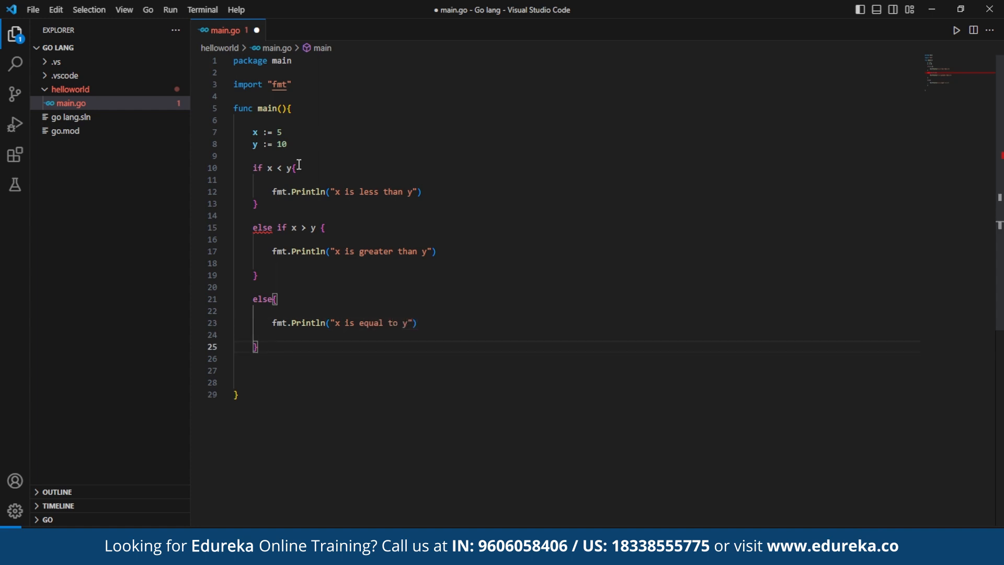
Write a for loop counting i from 0 while i<5, printing i
{"action": "type", "text": "for"}
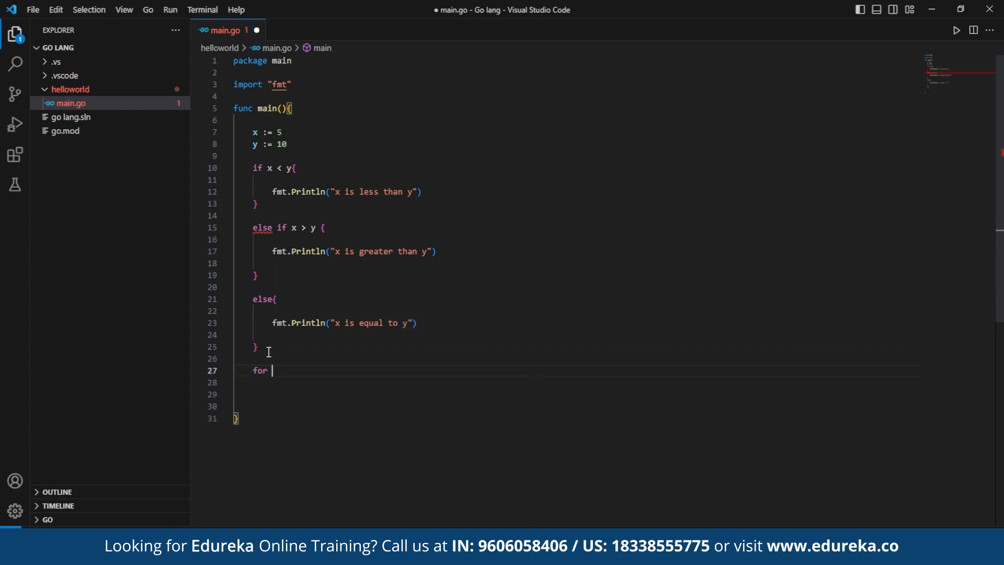
{"action": "type", "text": "i:=0;"}
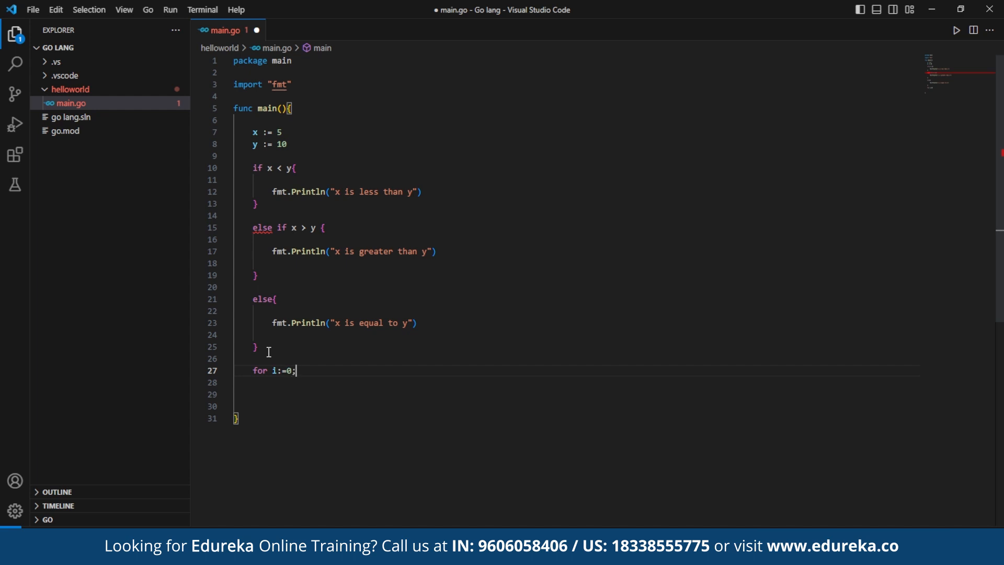
{"action": "type", "text": "i<5; i++{"}
{"action": "type", "text": "fmt.Println(i"}
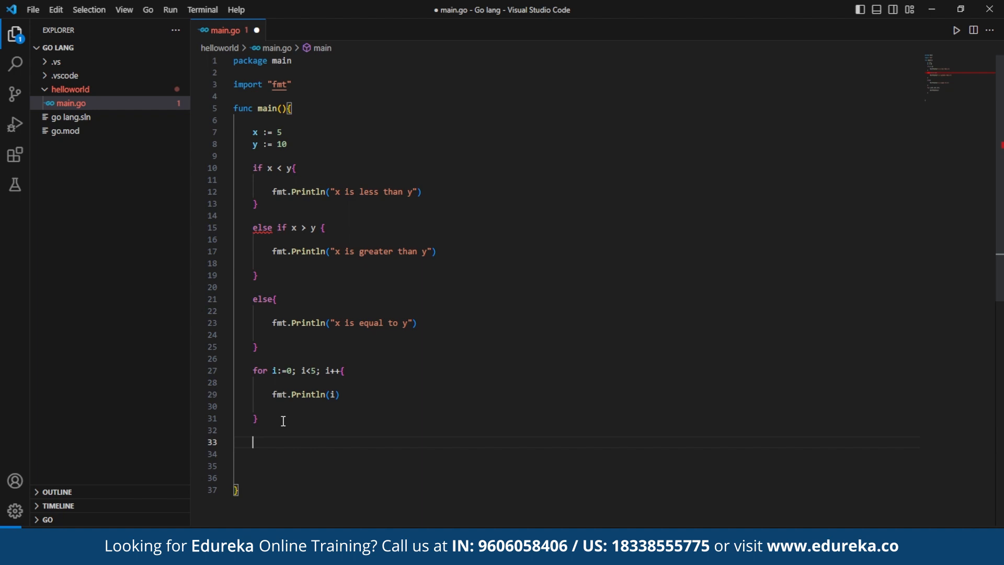
Declare a numbers slice of ints holding 1, 2, 3, 4, 5
{"action": "type", "text": "number"}
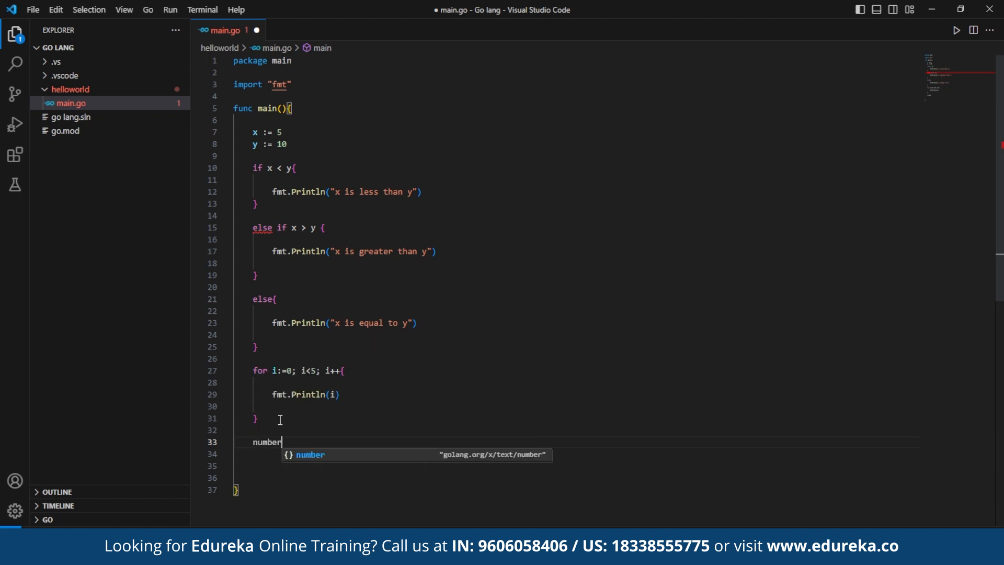
{"action": "type", "text": "s:= []int{}"}
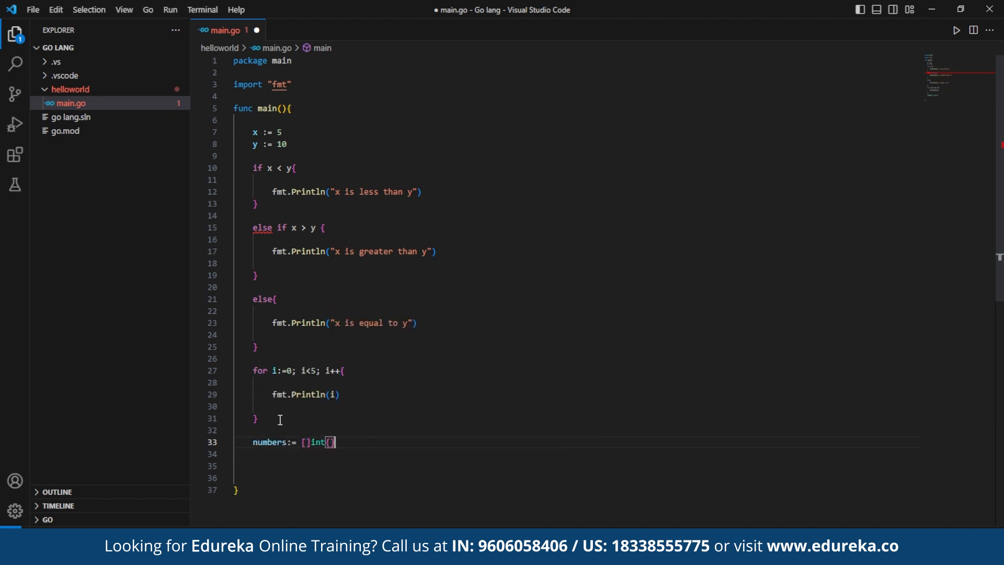
{"action": "type", "text": "1,2,3,4,5"}
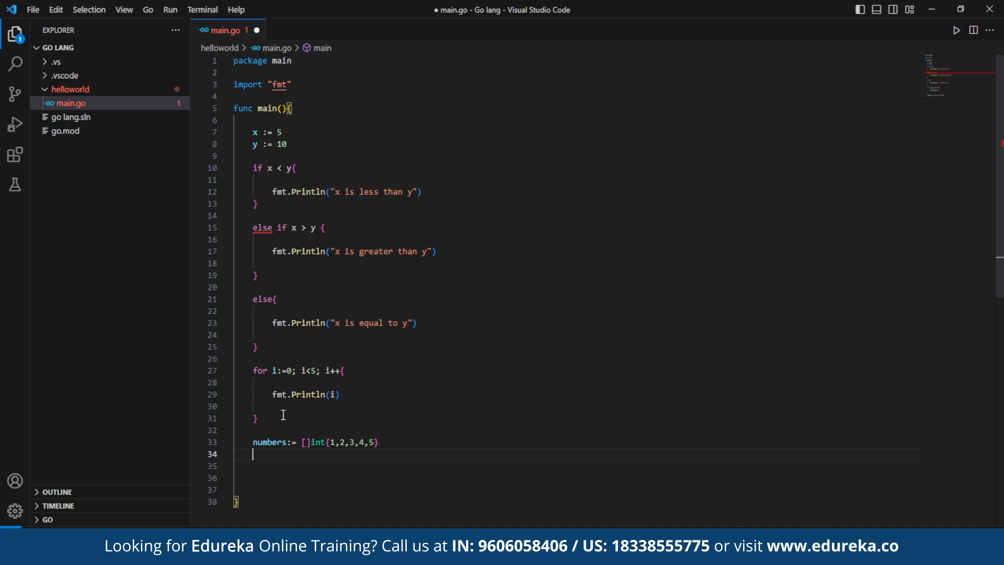
{"action": "key", "text": "Enter"}
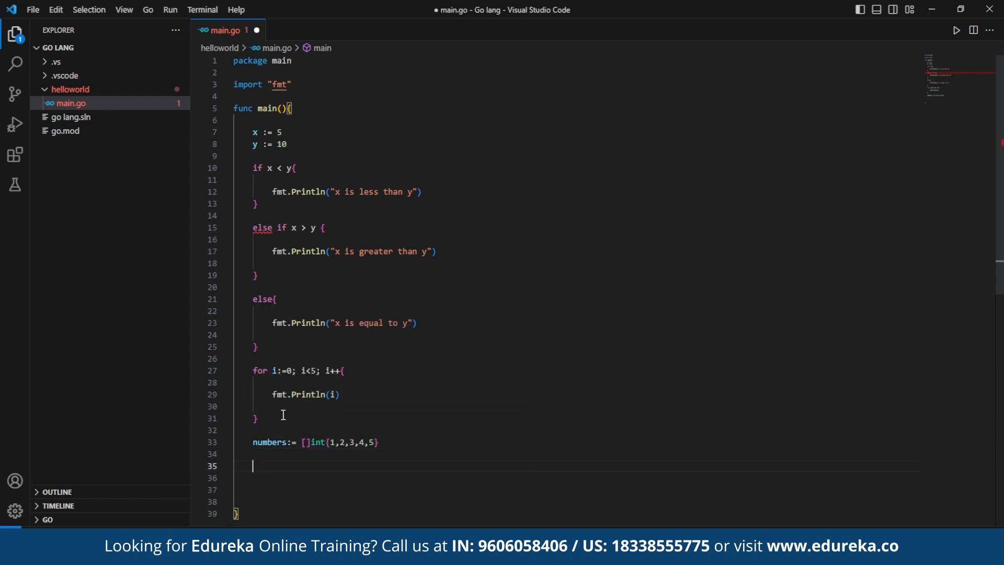
Begin a for loop over the slice with index and value variables
{"action": "type", "text": "for"}
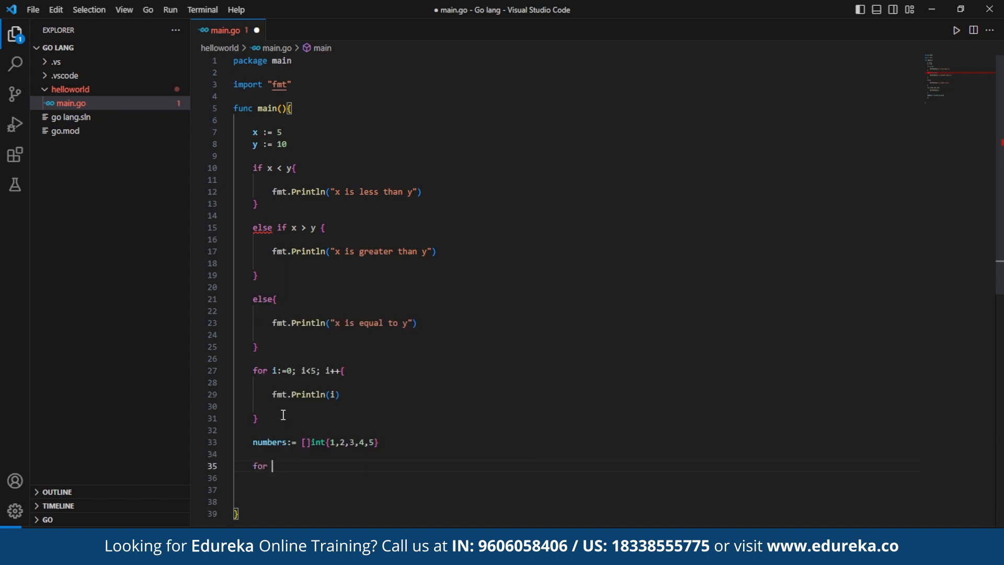
{"action": "type", "text": "index"}
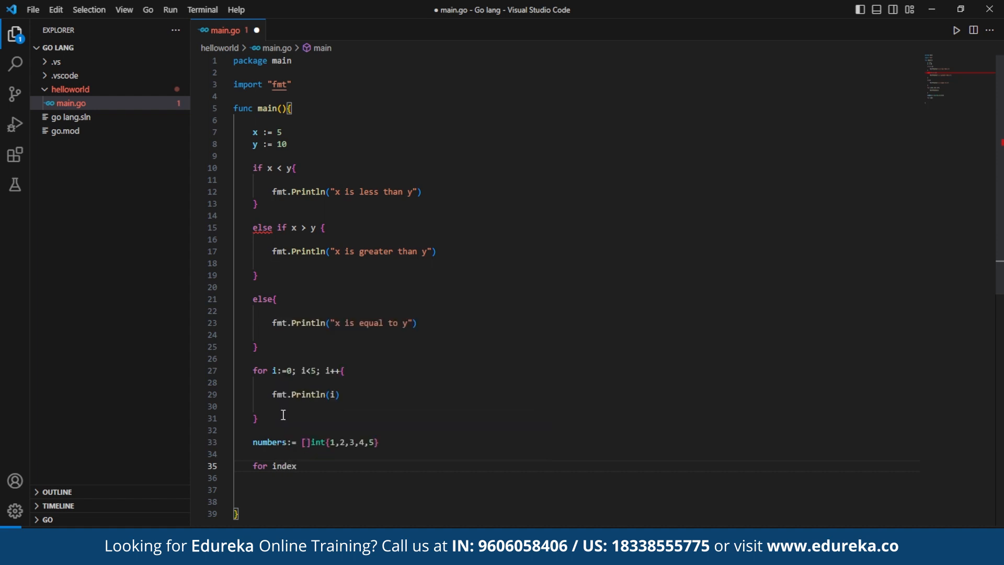
{"action": "type", "text": ", val"}
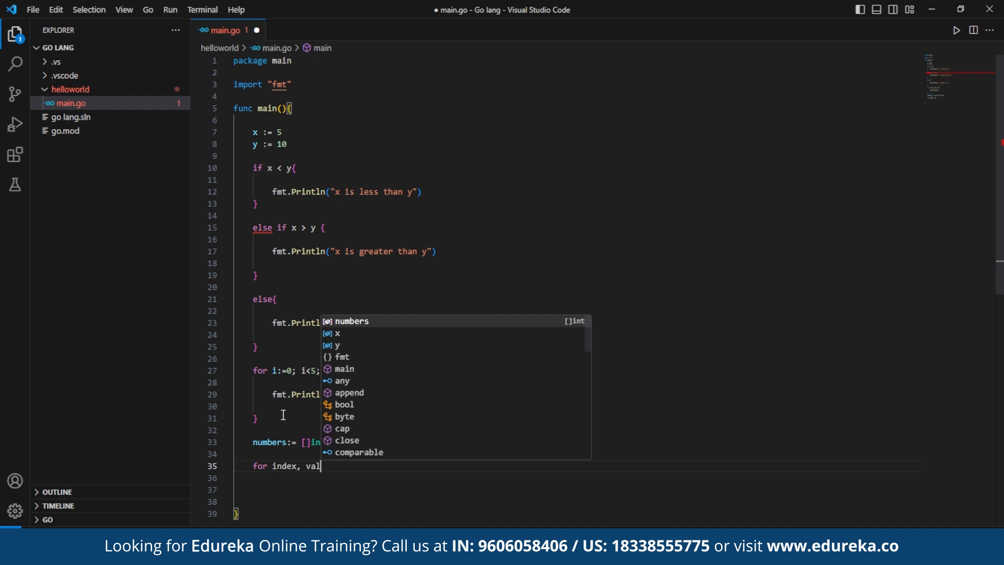
{"action": "type", "text": "ue"}
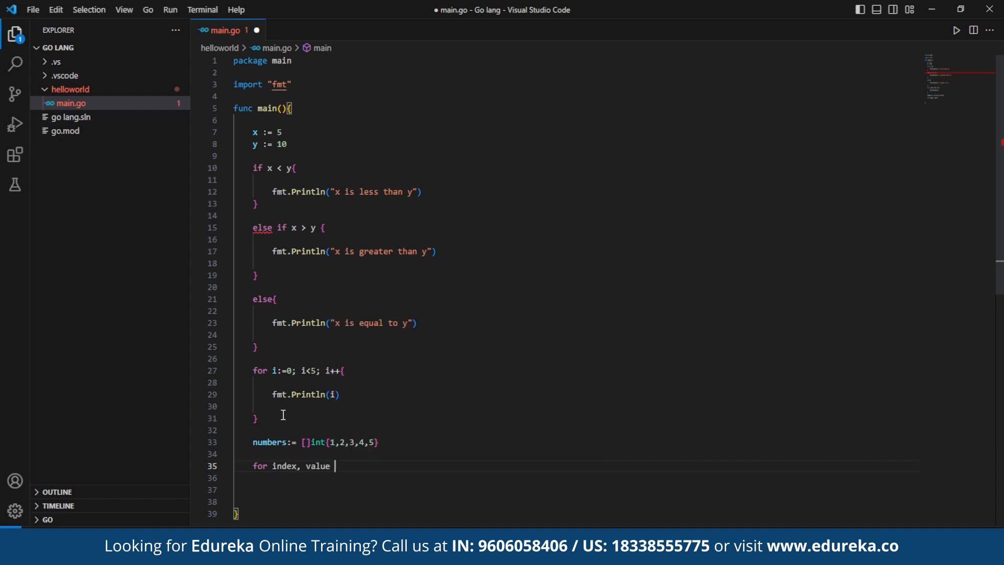
{"action": "type", "text": ":="}
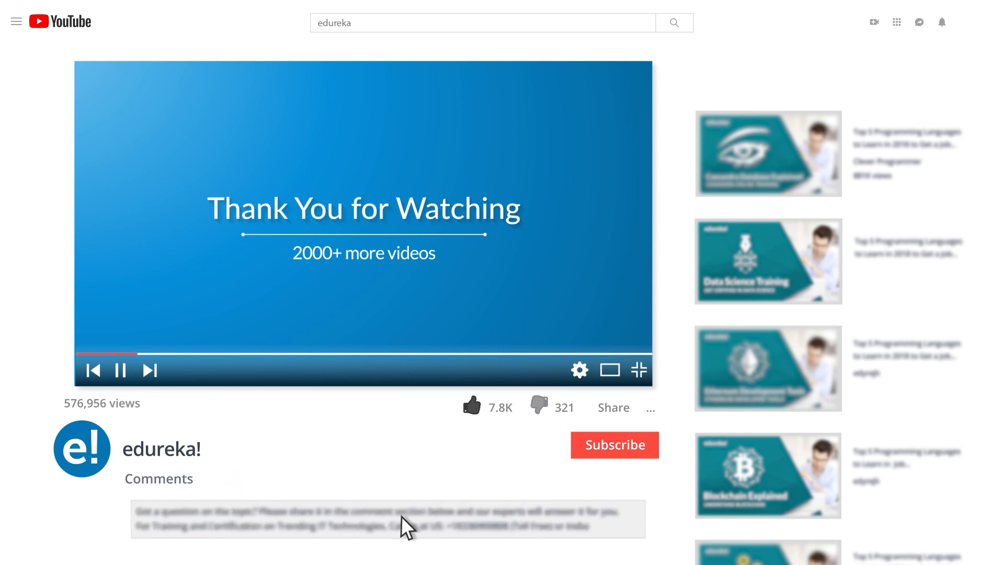
{"action": "mouse_move", "coordinate": [983, 105]}
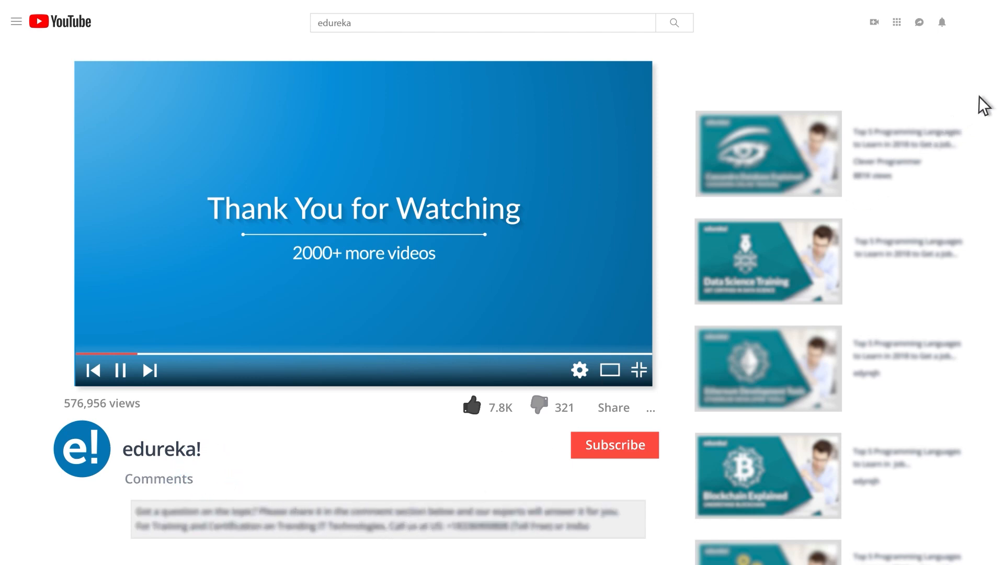
Scroll past the suggested videos and subscribe to the edureka! channel
{"action": "scroll", "scroll_direction": "down", "scroll_amount": 3}
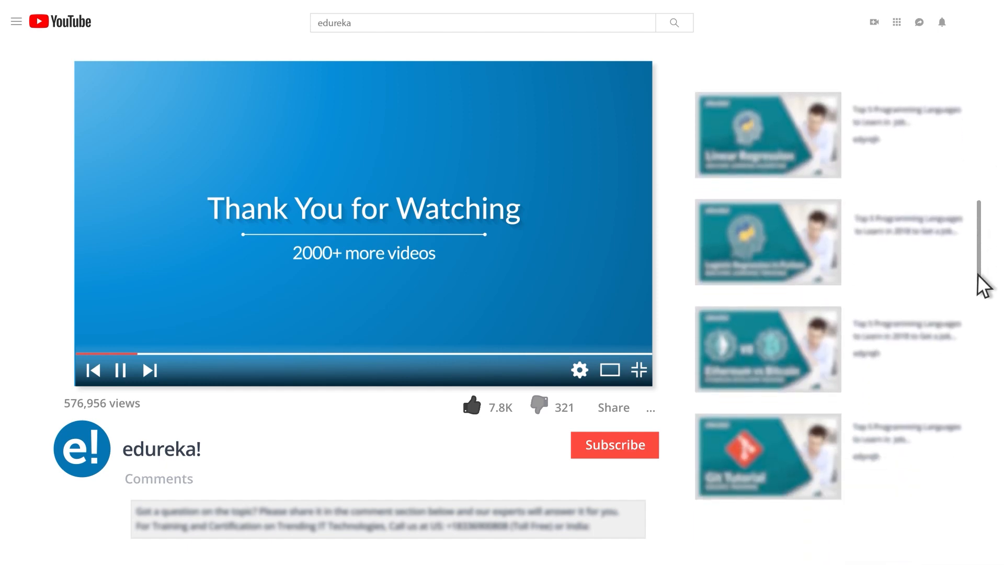
{"action": "left_click", "coordinate": [613, 444]}
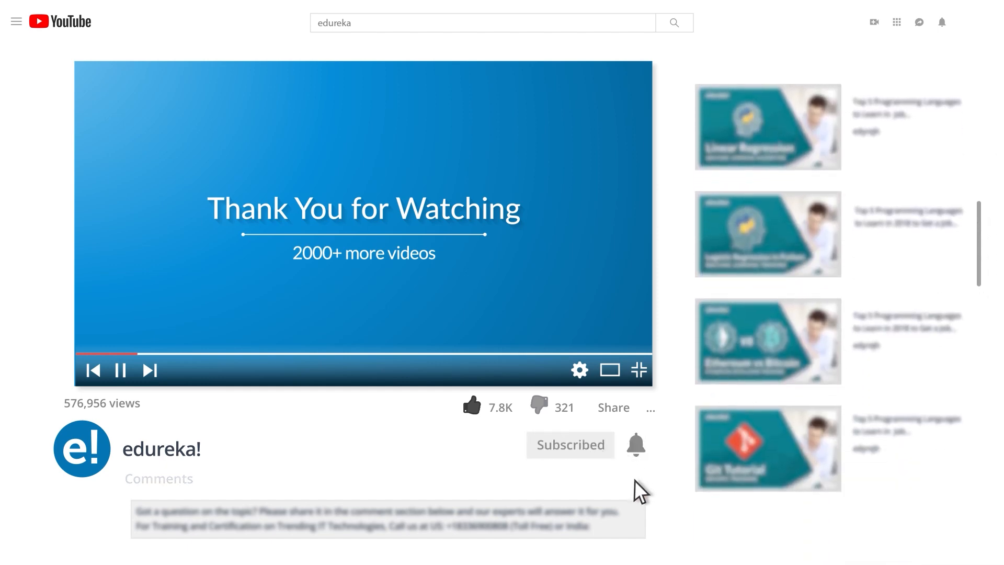